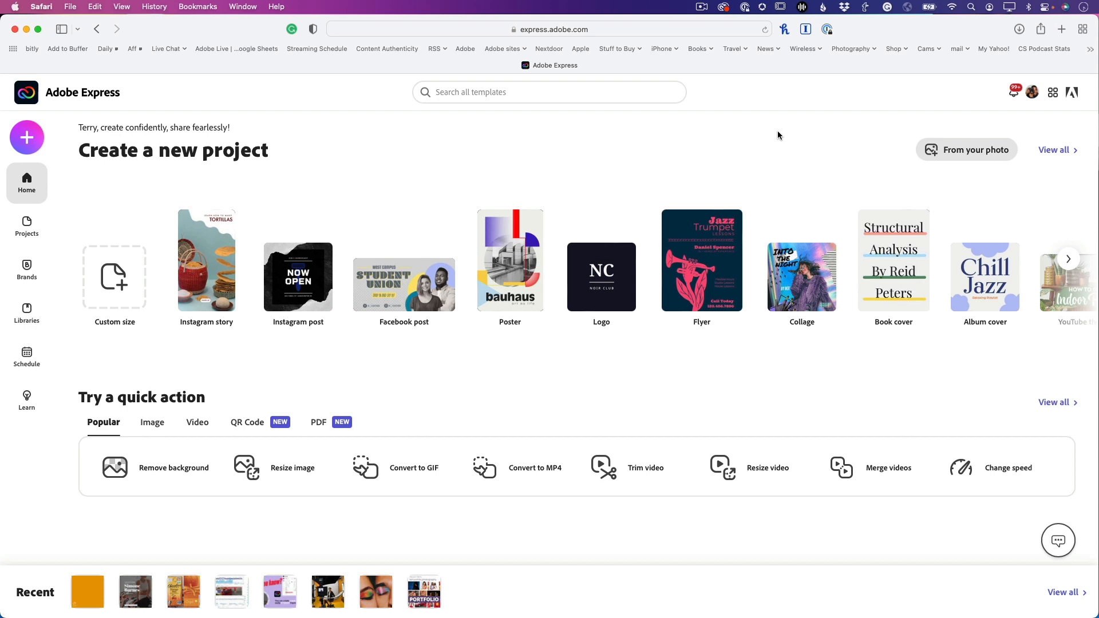
{"action": "mouse_move", "coordinate": [769, 138]}
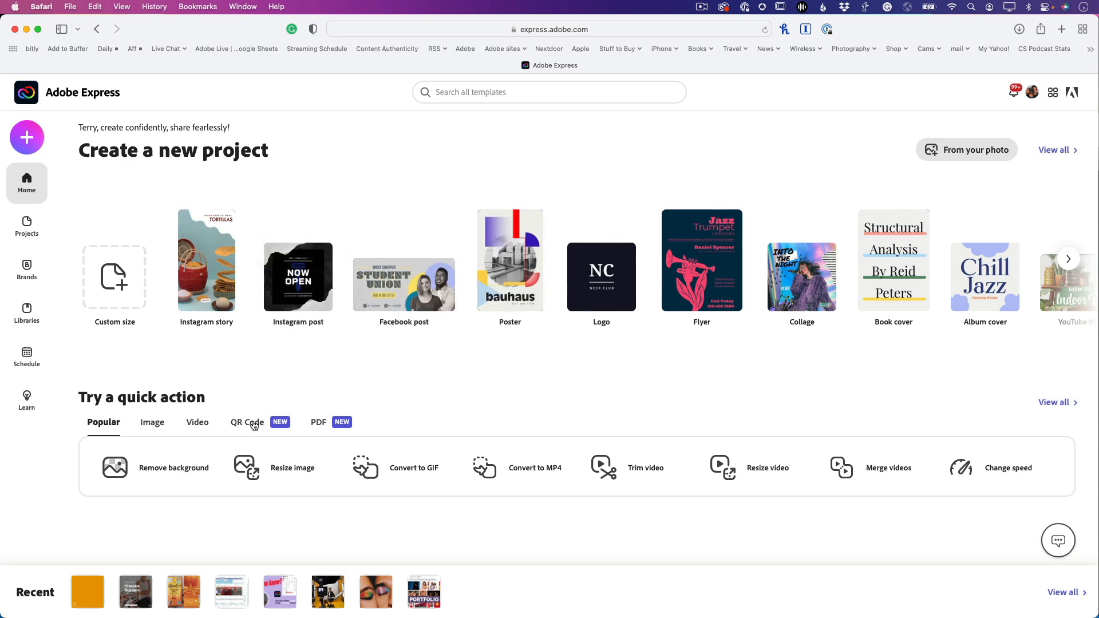
Step: Switch the home page's quick actions to the QR Code tab
{"action": "left_click", "coordinate": [246, 422]}
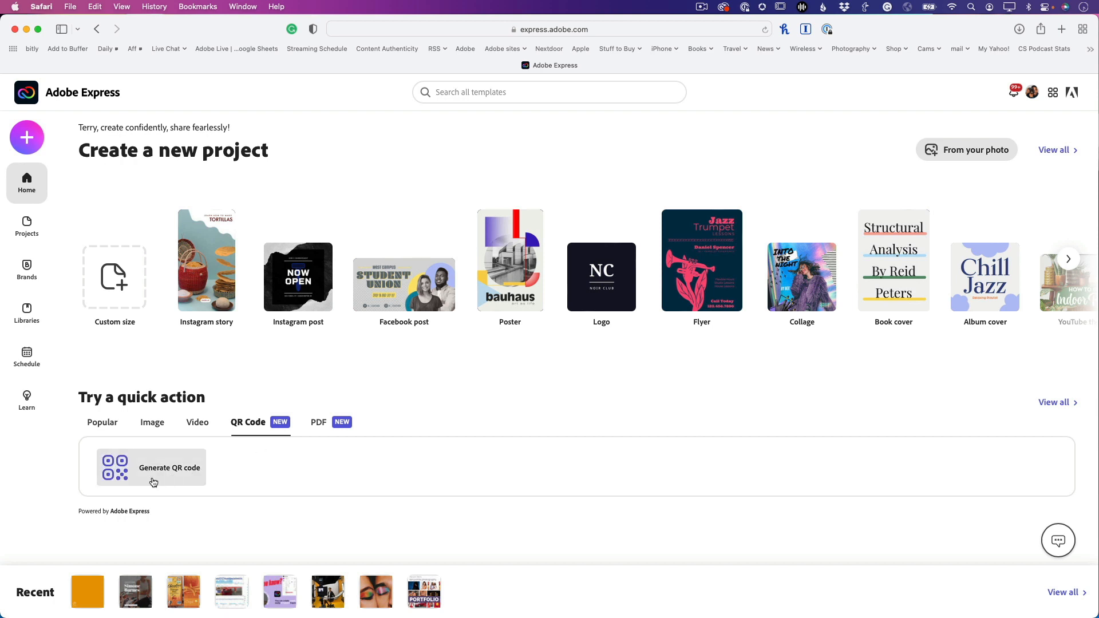
Step: Open Generate QR code and type a website URL beginning 'http' into the address field
{"action": "left_click", "coordinate": [150, 467]}
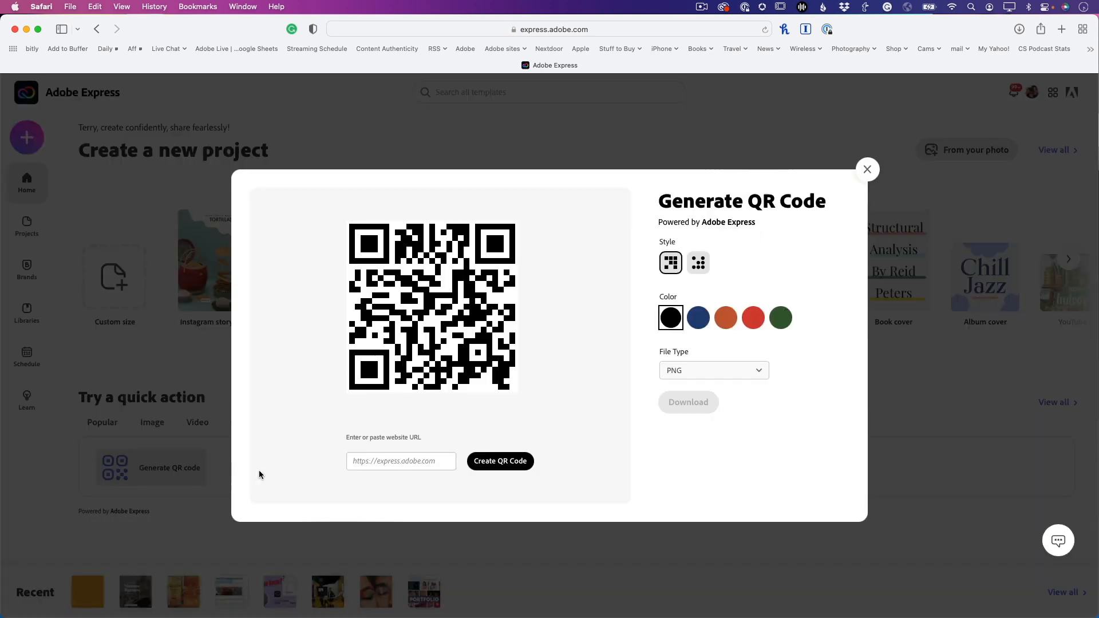
{"action": "left_click", "coordinate": [400, 461]}
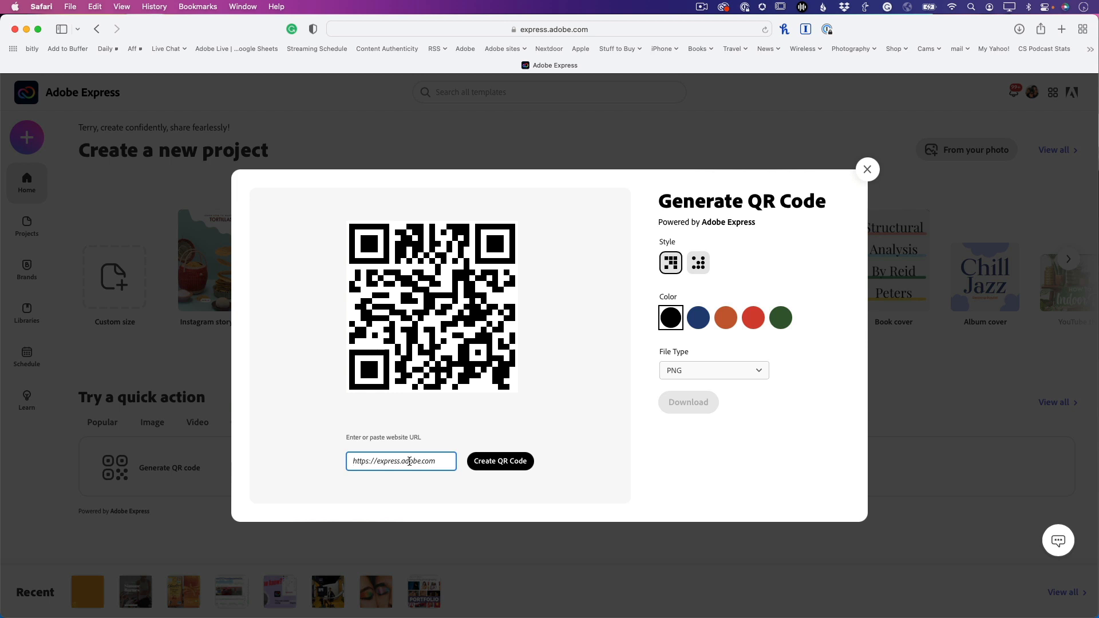
{"action": "type", "text": "ht"}
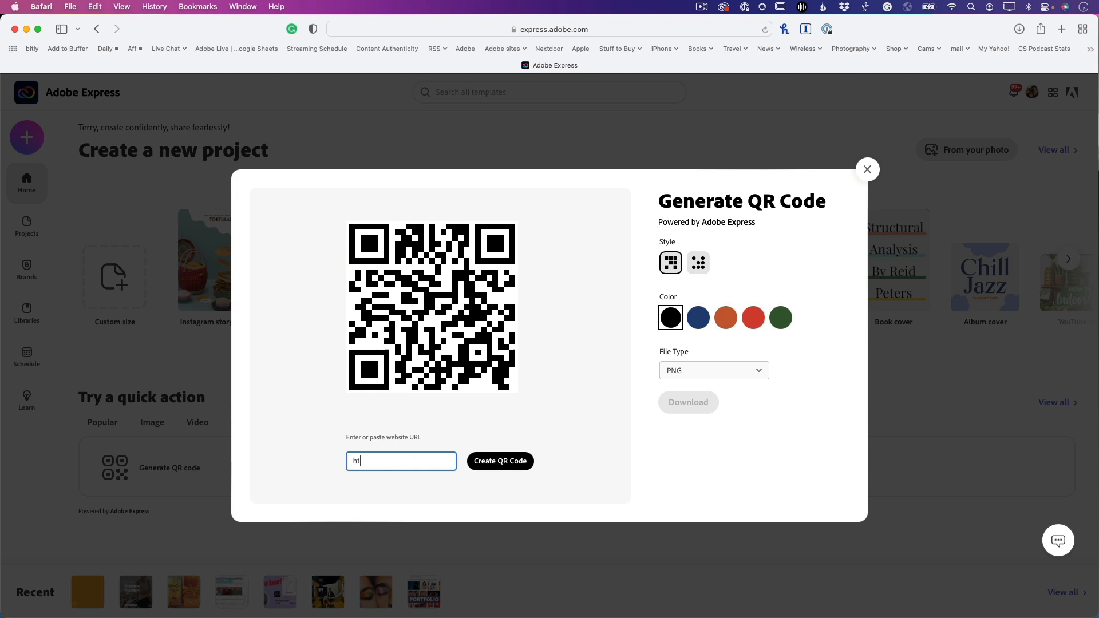
{"action": "type", "text": "tps://"}
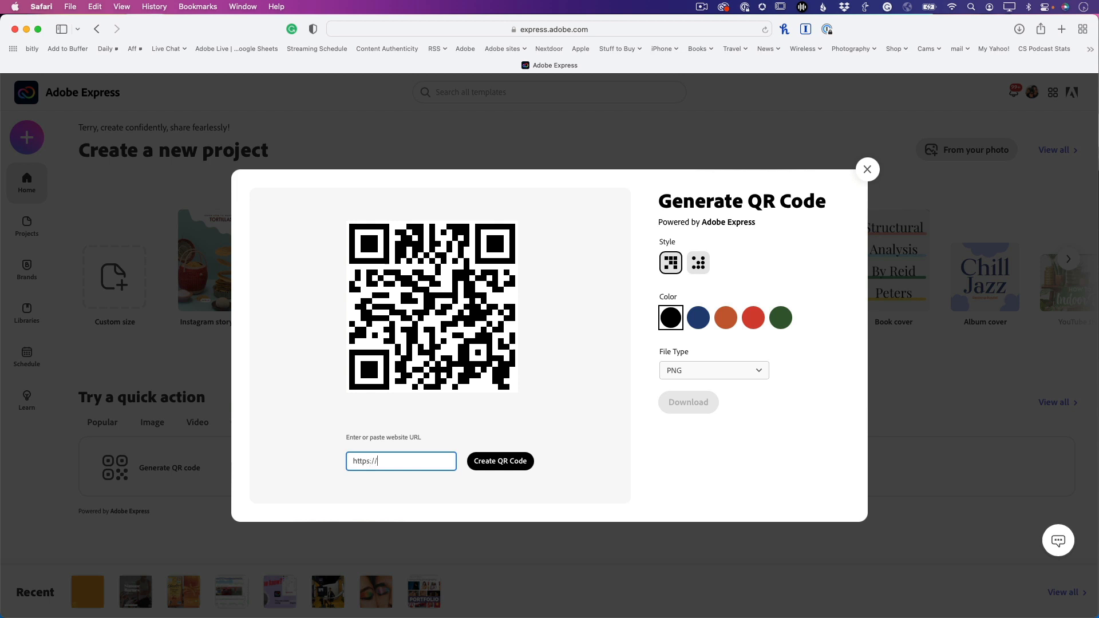
{"action": "type", "text": "terryleewhite.social"}
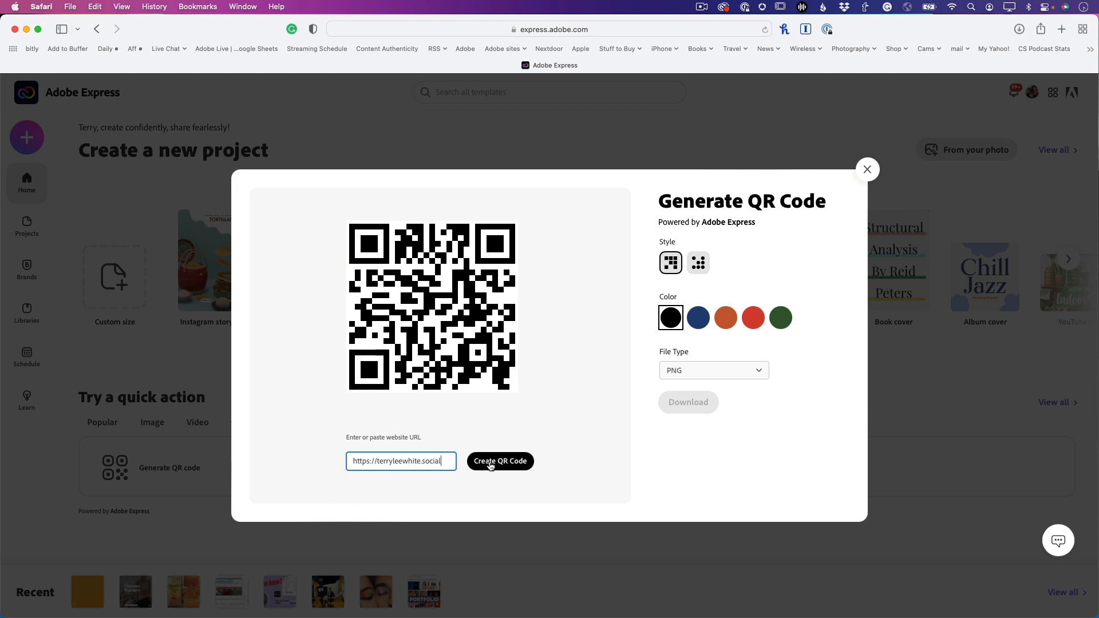
Step: Generate a square-style black QR code after trying dotted and green, and download it
{"action": "left_click", "coordinate": [499, 462]}
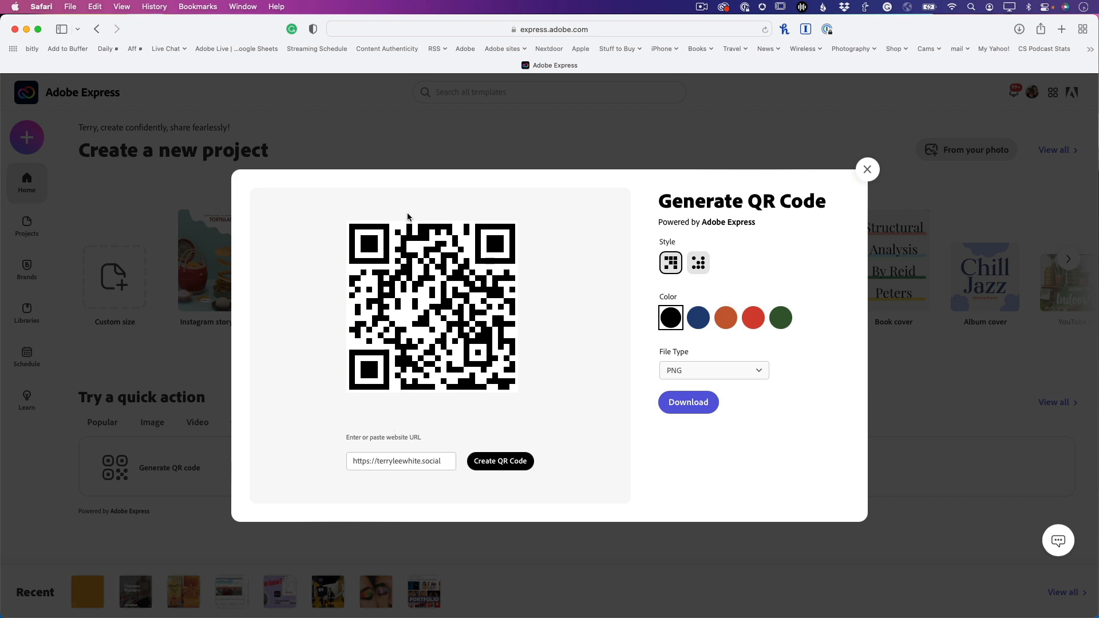
{"action": "mouse_move", "coordinate": [498, 330]}
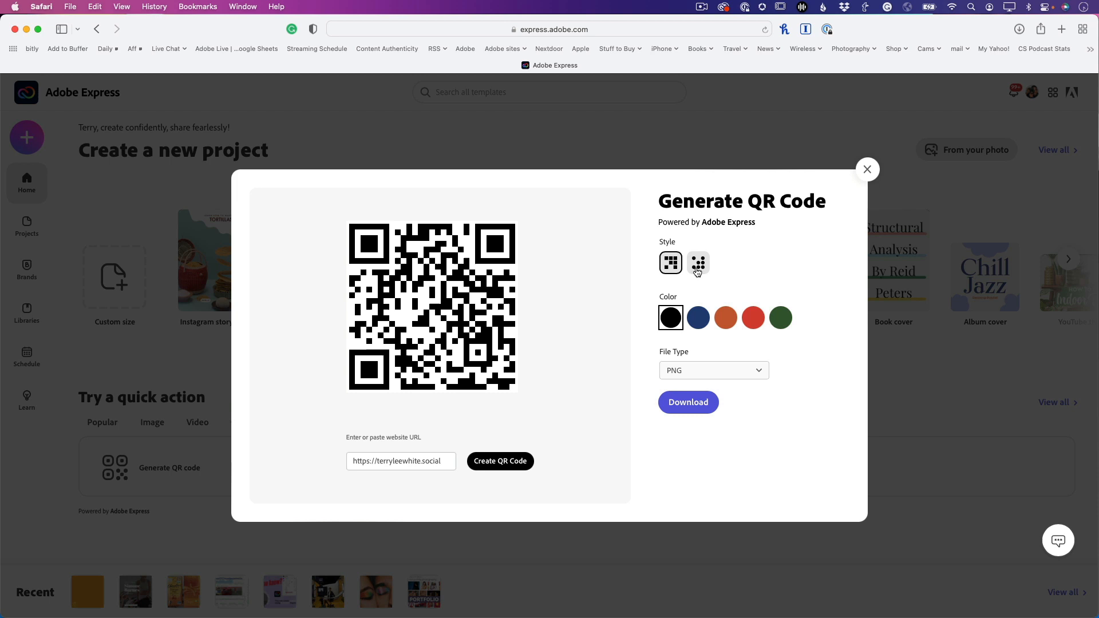
{"action": "left_click", "coordinate": [699, 262]}
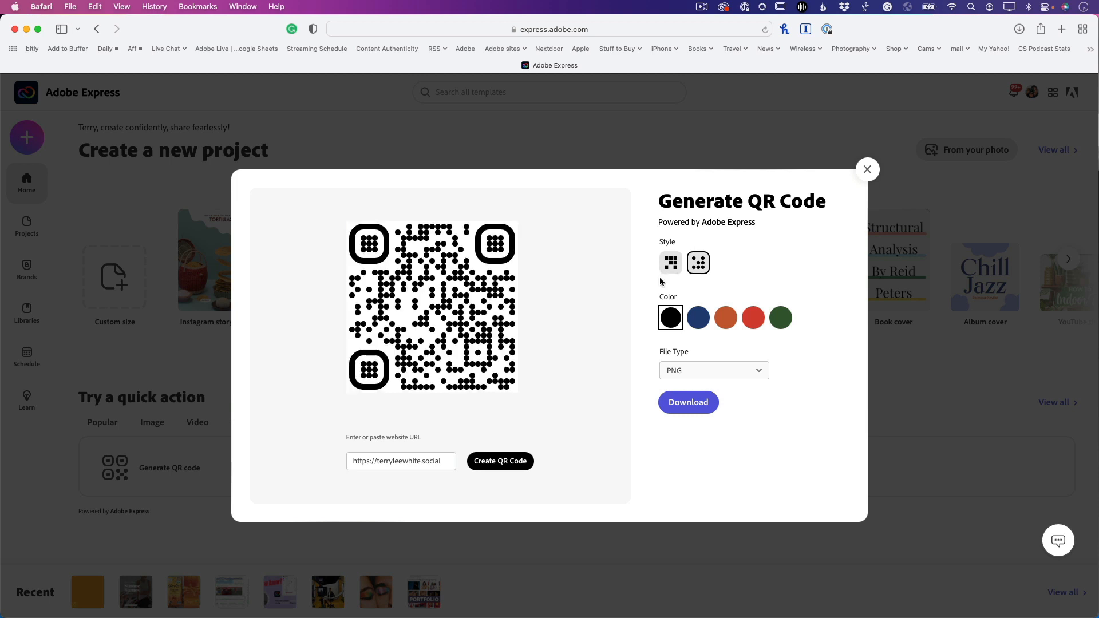
{"action": "left_click", "coordinate": [669, 262]}
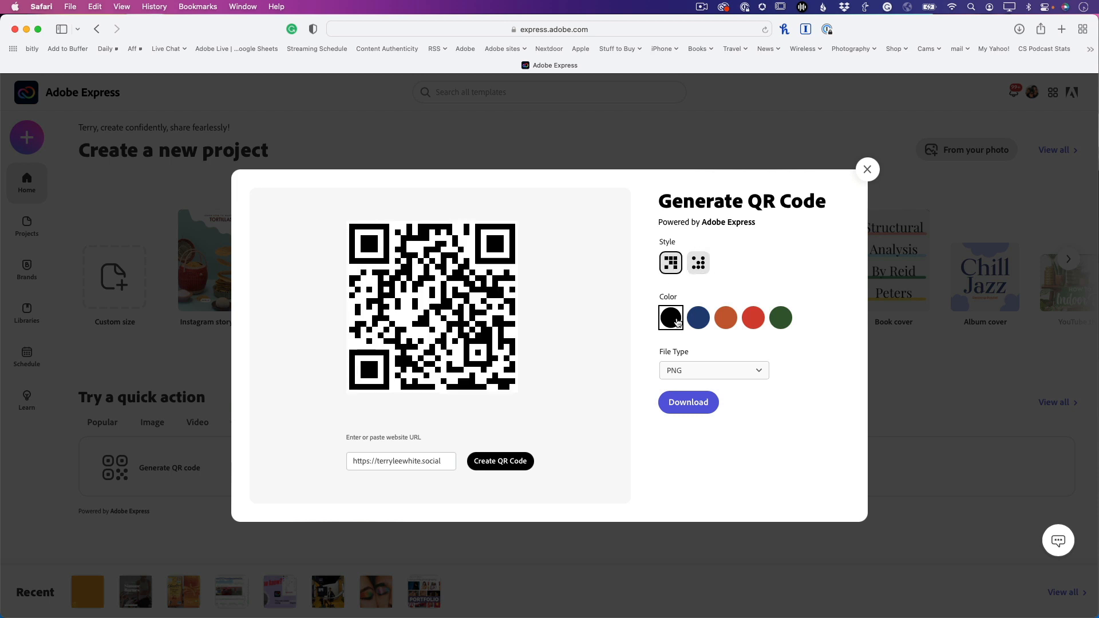
{"action": "left_click", "coordinate": [780, 317]}
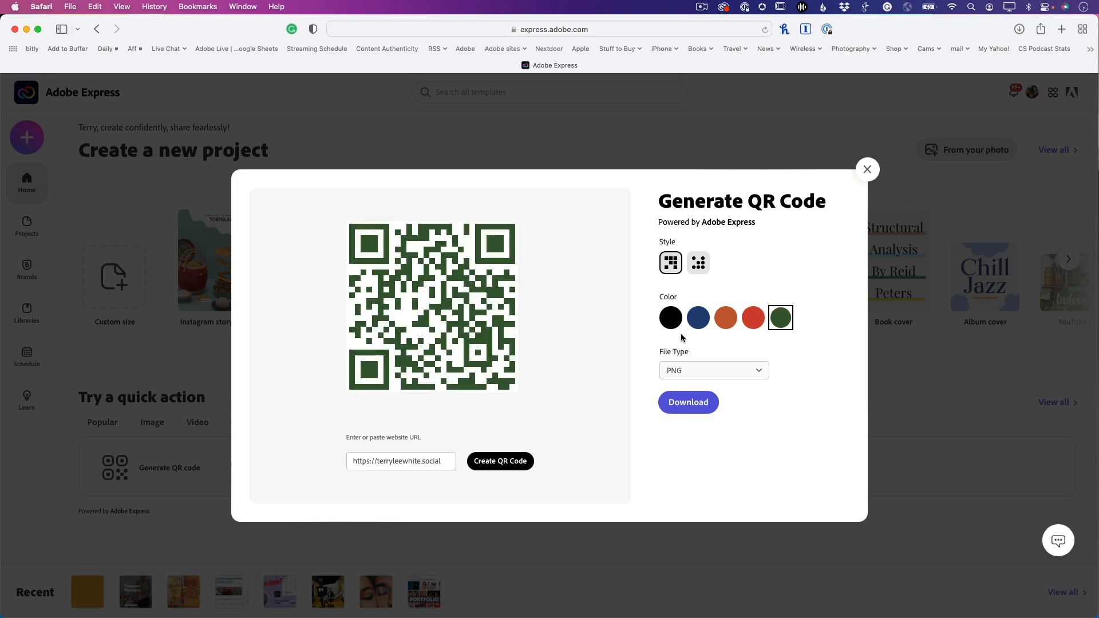
{"action": "left_click", "coordinate": [669, 318]}
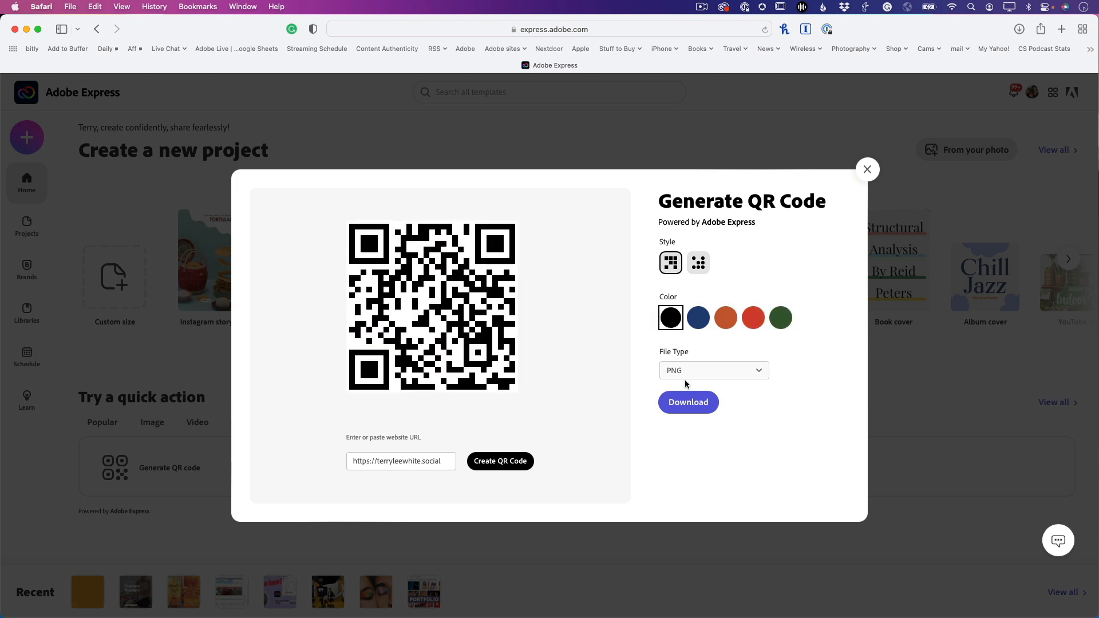
{"action": "left_click", "coordinate": [713, 370]}
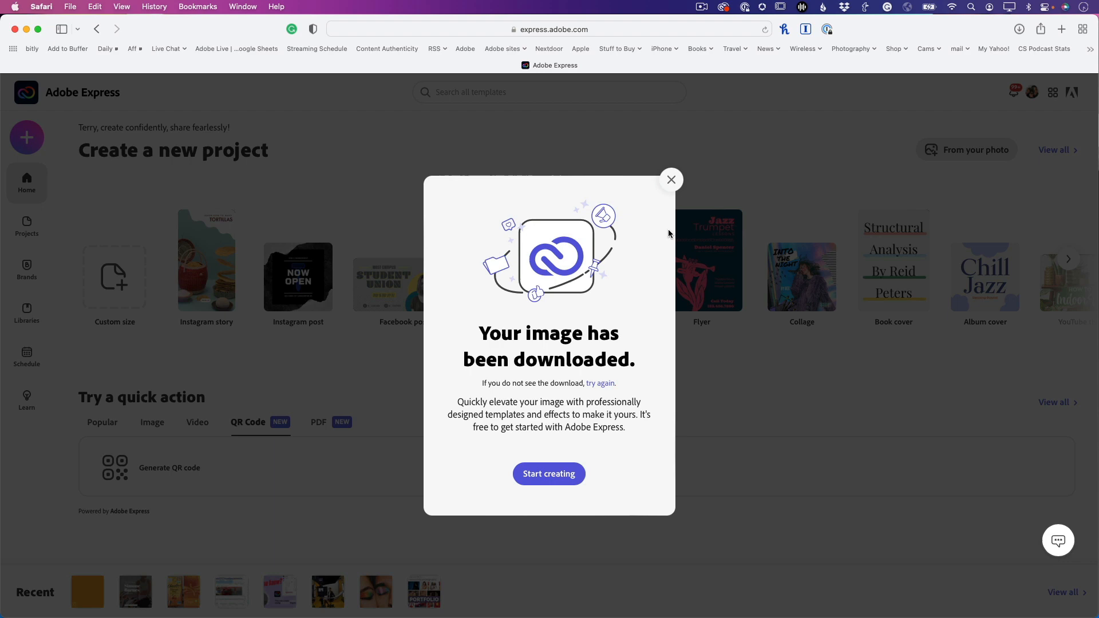
Step: Dismiss the 'Your image has been downloaded' confirmation
{"action": "left_click", "coordinate": [671, 179]}
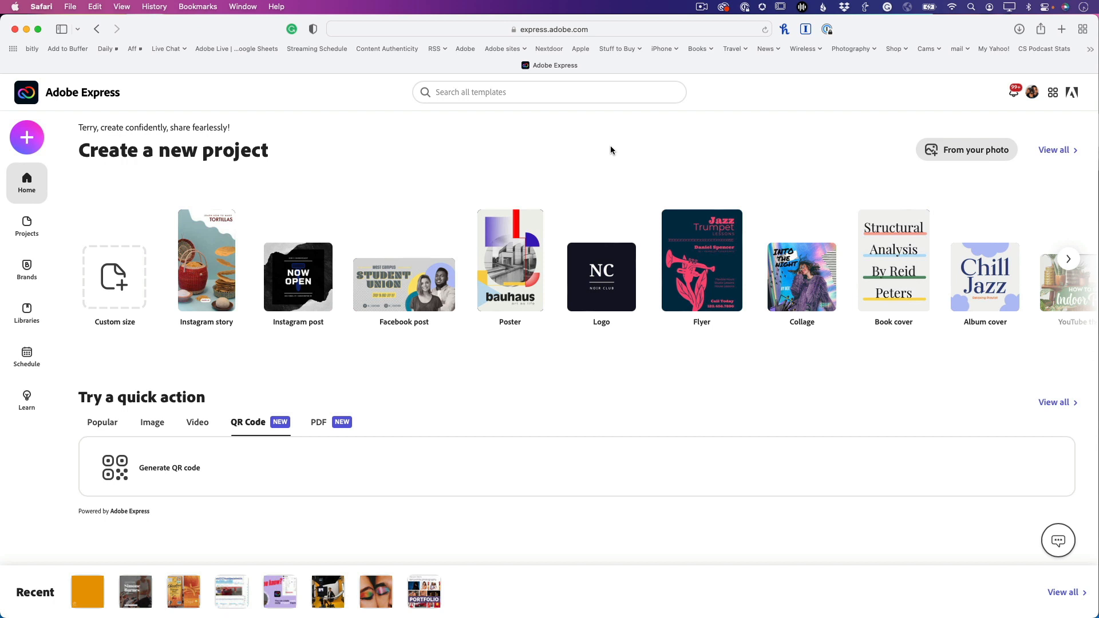
{"action": "mouse_move", "coordinate": [473, 160]}
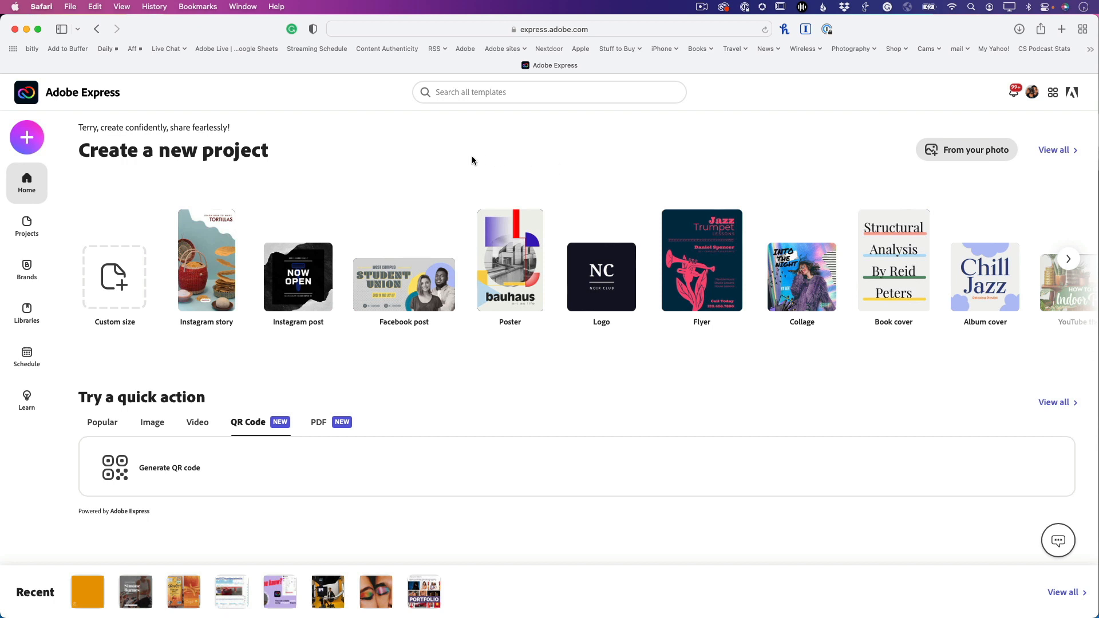
{"action": "mouse_move", "coordinate": [402, 168]}
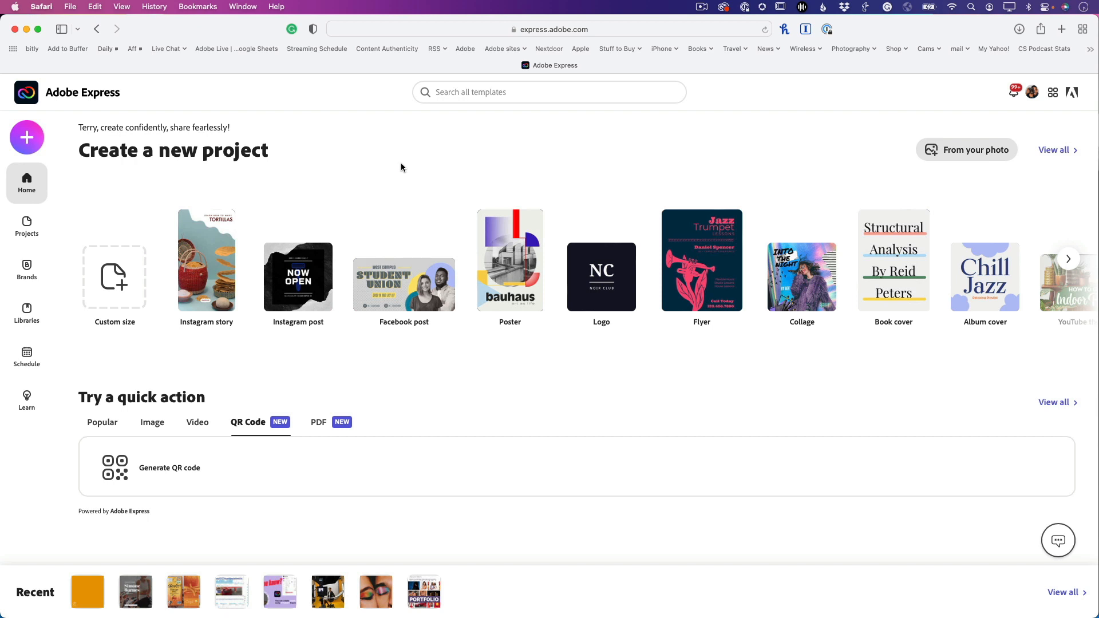
{"action": "mouse_move", "coordinate": [38, 159]}
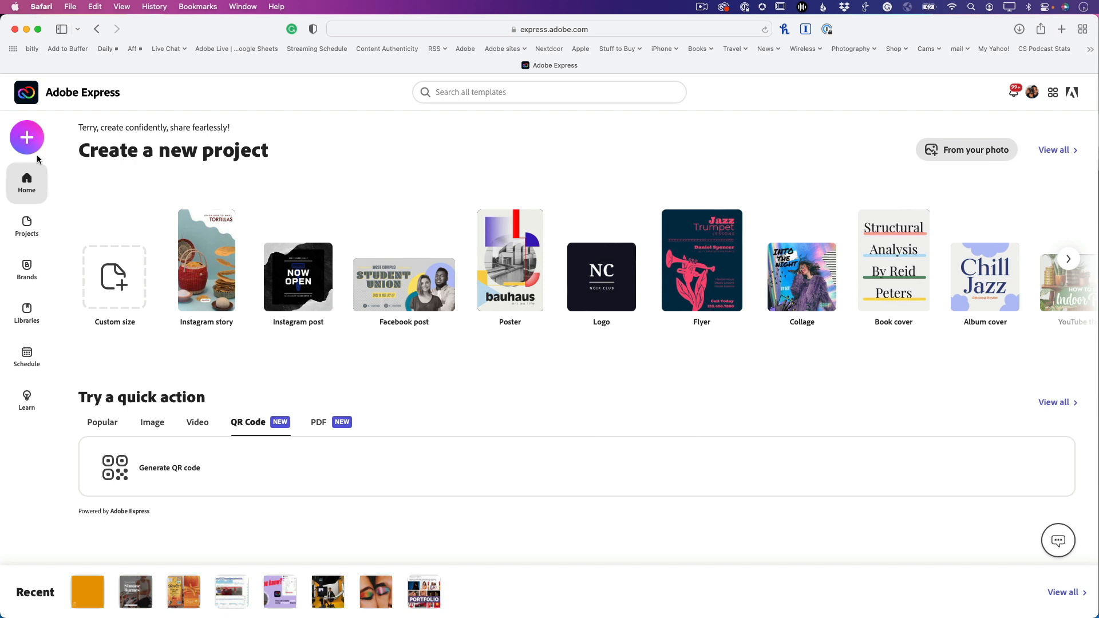
Step: Search 'photographer business card' and start from the dark leaf template
{"action": "left_click", "coordinate": [549, 91]}
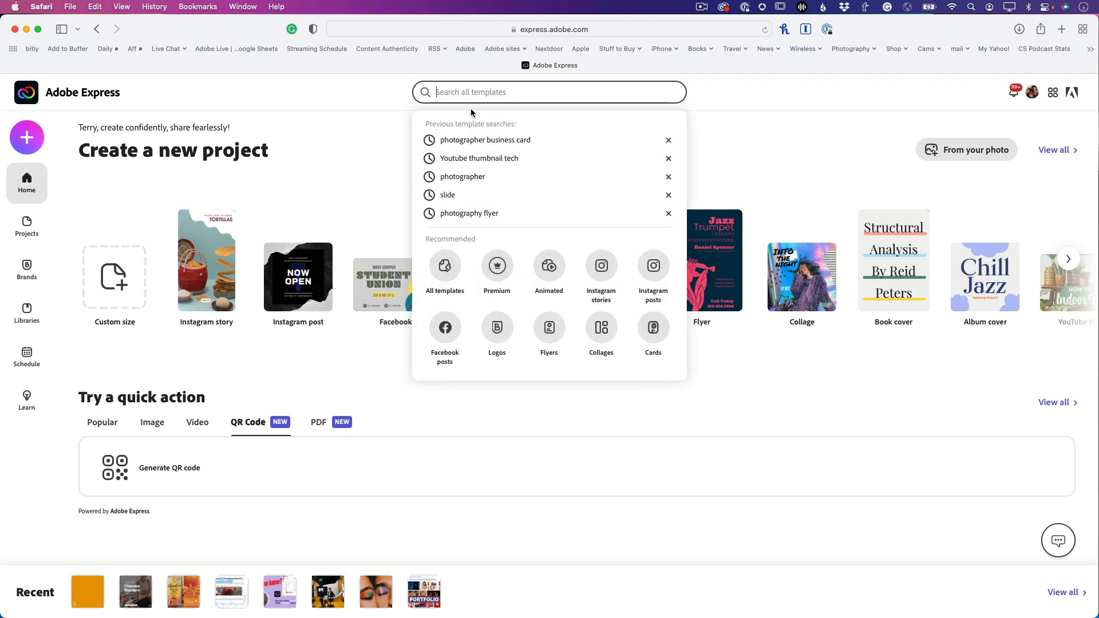
{"action": "mouse_move", "coordinate": [459, 146]}
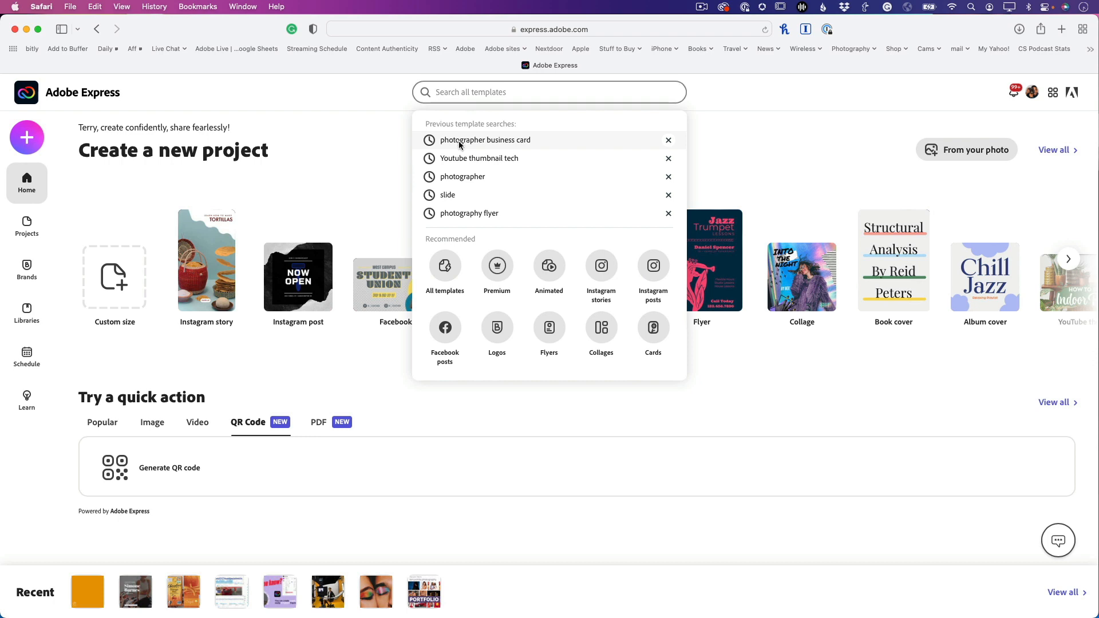
{"action": "left_click", "coordinate": [486, 140]}
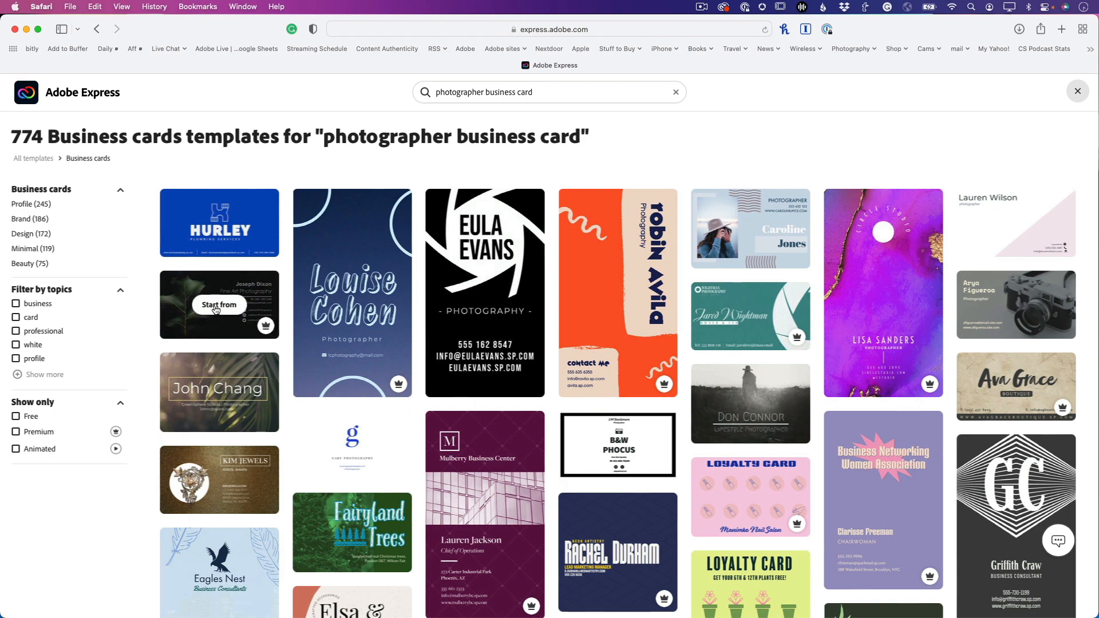
{"action": "left_click", "coordinate": [218, 305]}
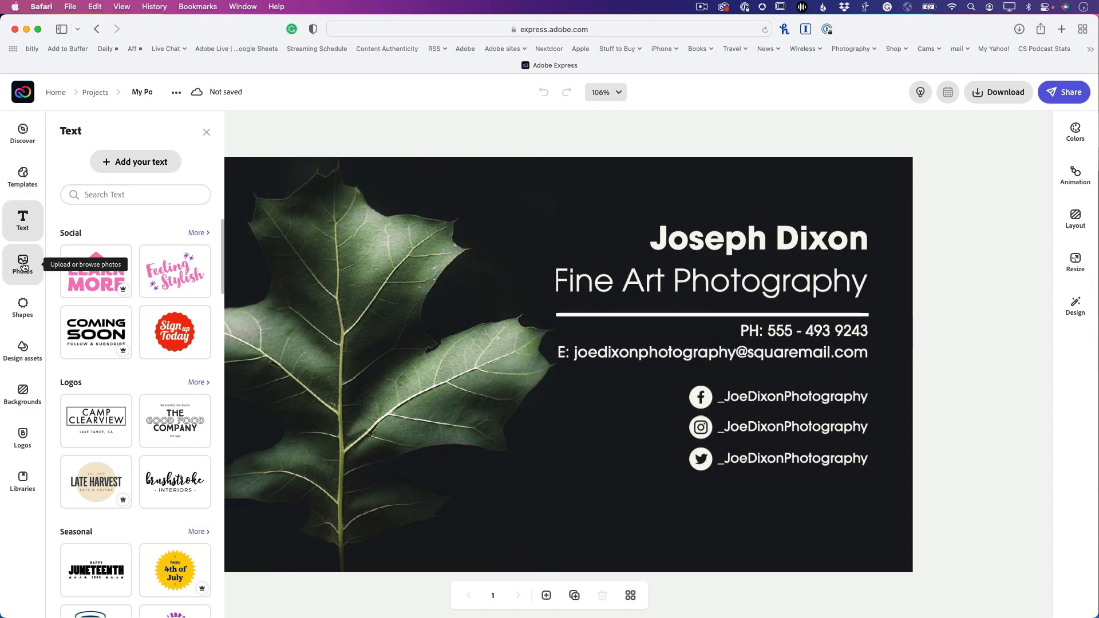
Step: Upload adobe_express-7.png from Downloads onto the card through the Photos panel
{"action": "left_click", "coordinate": [22, 263]}
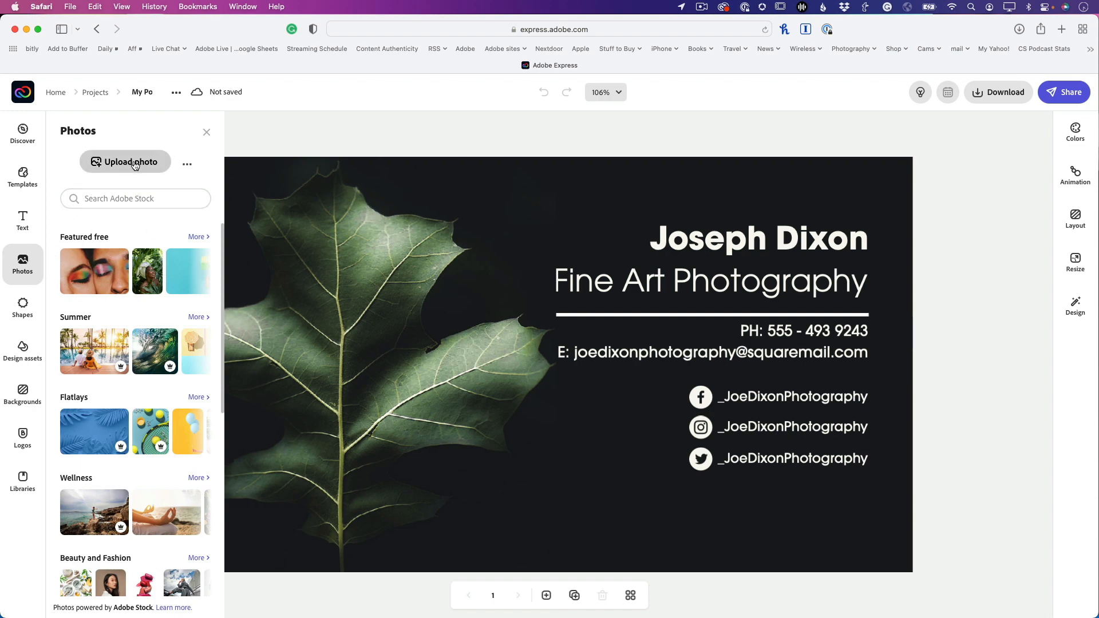
{"action": "left_click", "coordinate": [125, 161]}
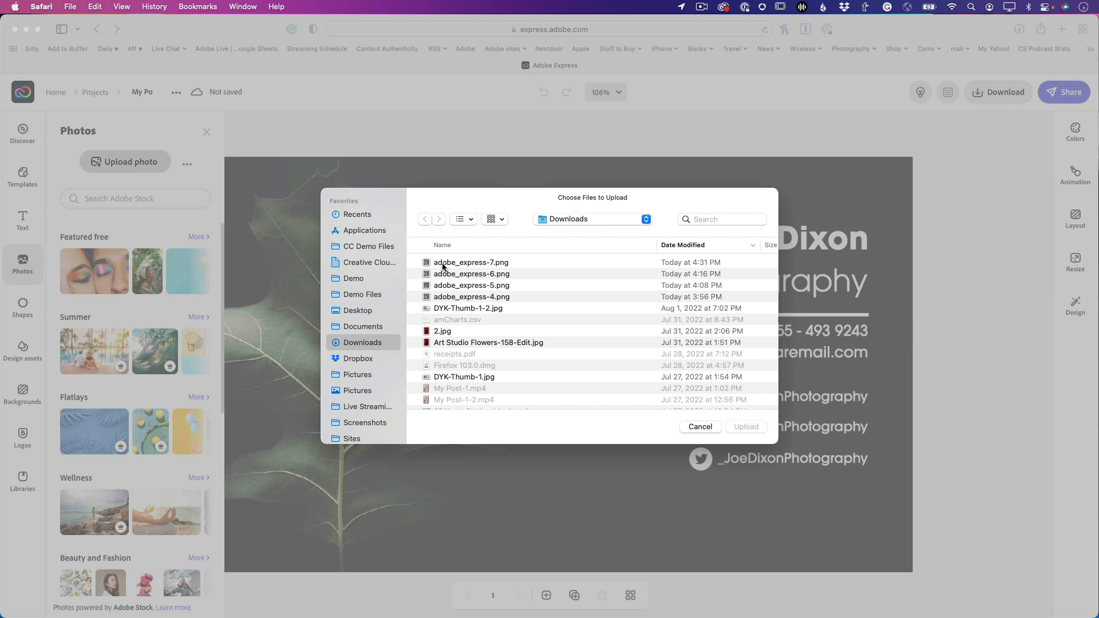
{"action": "left_click", "coordinate": [470, 262]}
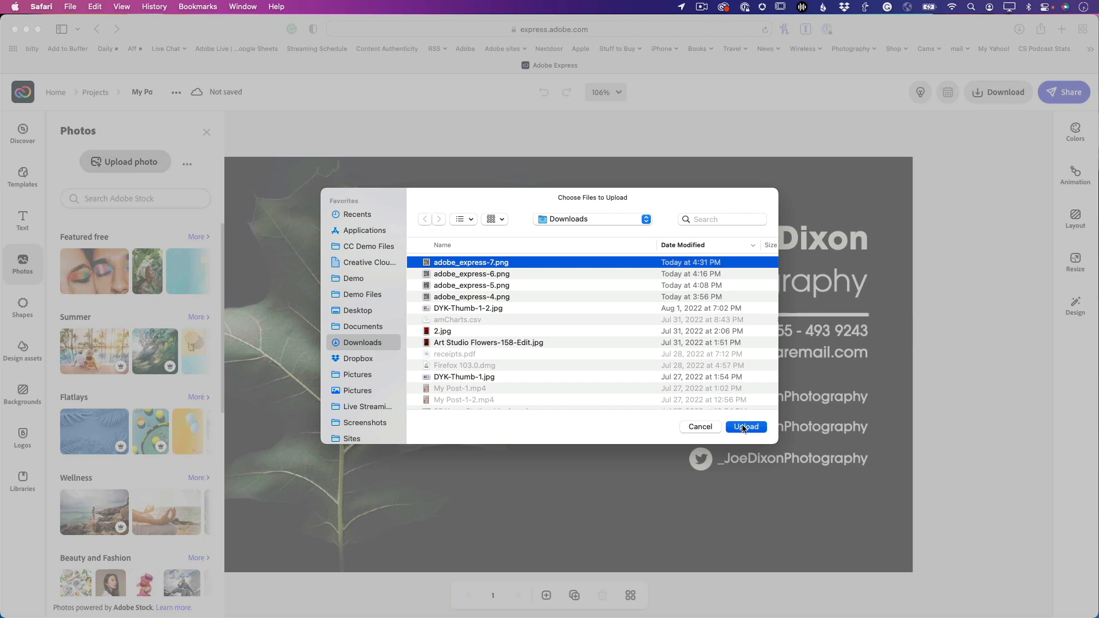
{"action": "left_click", "coordinate": [745, 427]}
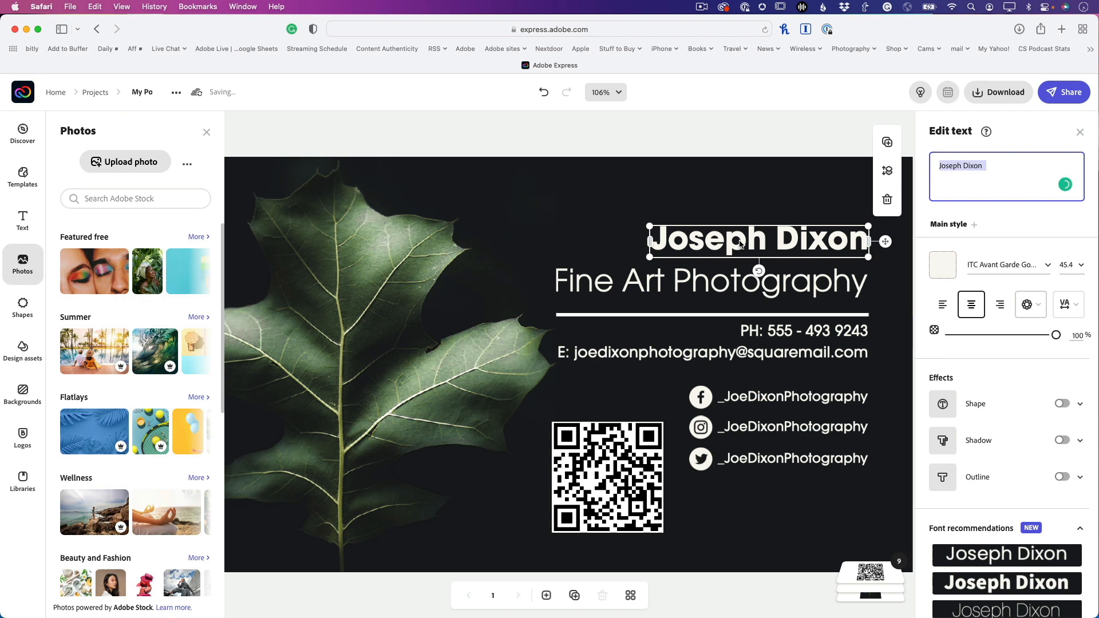
Step: Type the name Terry White and select the Fine Art Photography subtitle for editing
{"action": "type", "text": "Terry White"}
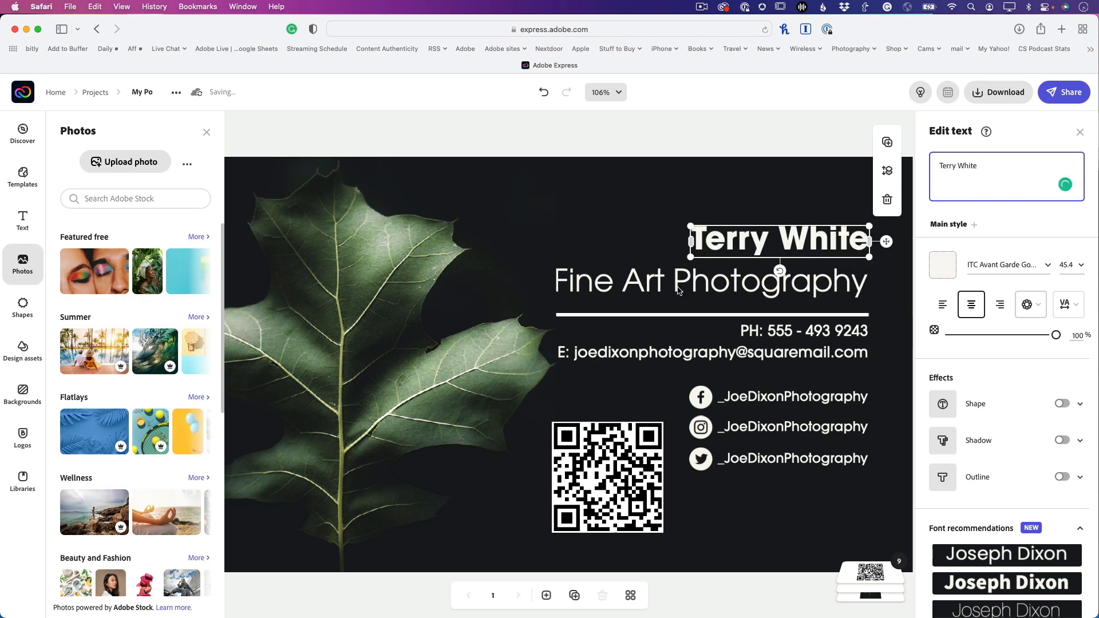
{"action": "left_click", "coordinate": [709, 279]}
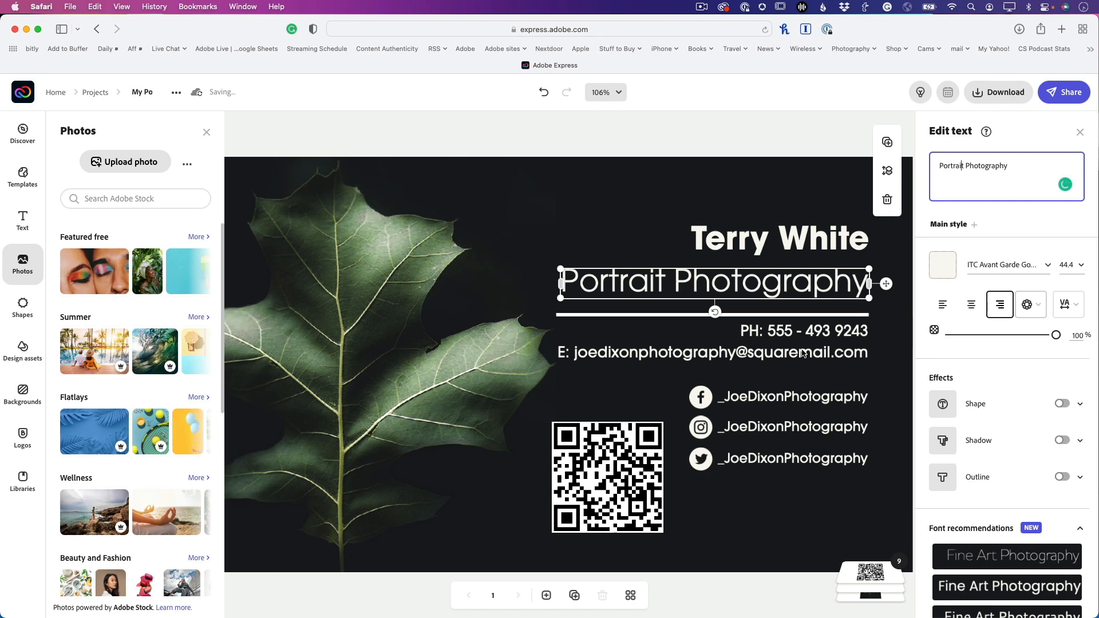
{"action": "mouse_move", "coordinate": [776, 412]}
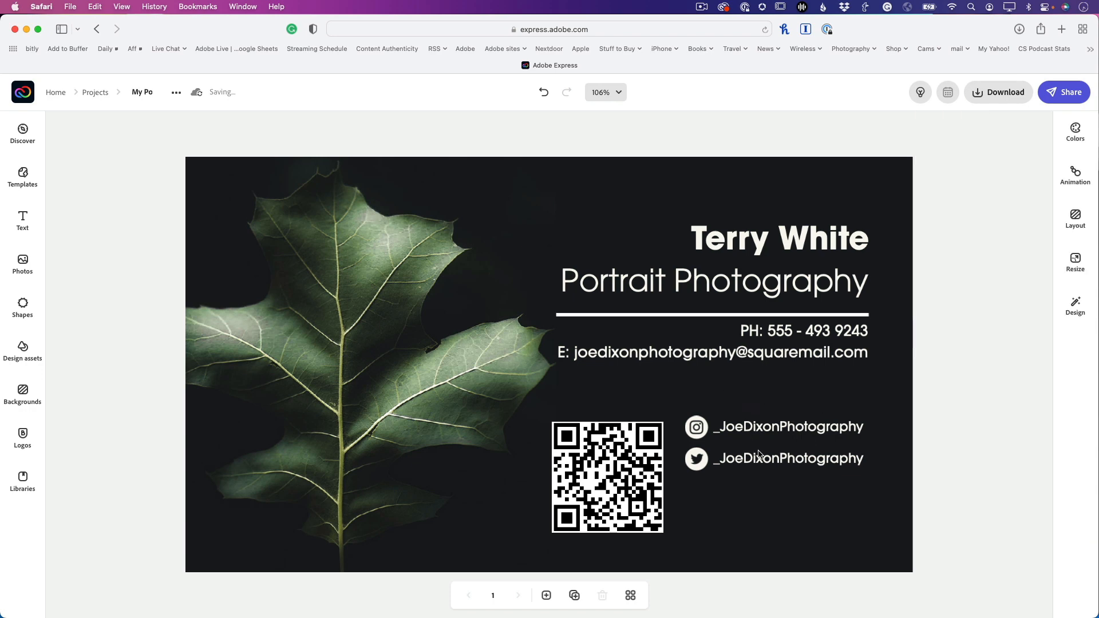
{"action": "mouse_move", "coordinate": [761, 430]}
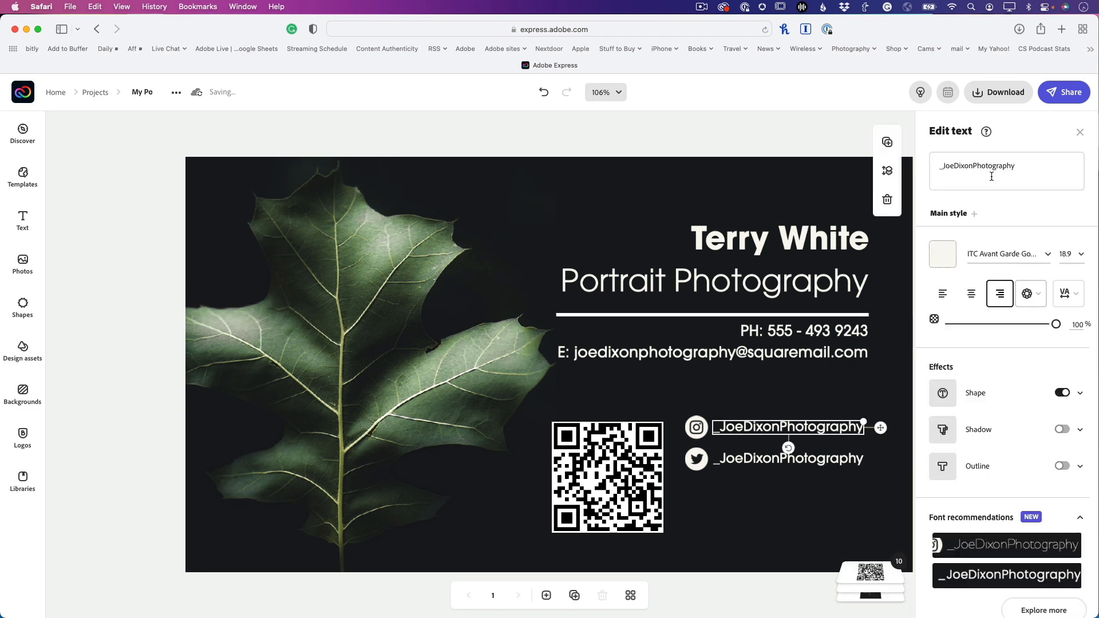
Step: Delete the Instagram handle line and deselect the remaining Twitter handle text
{"action": "left_click", "coordinate": [990, 172]}
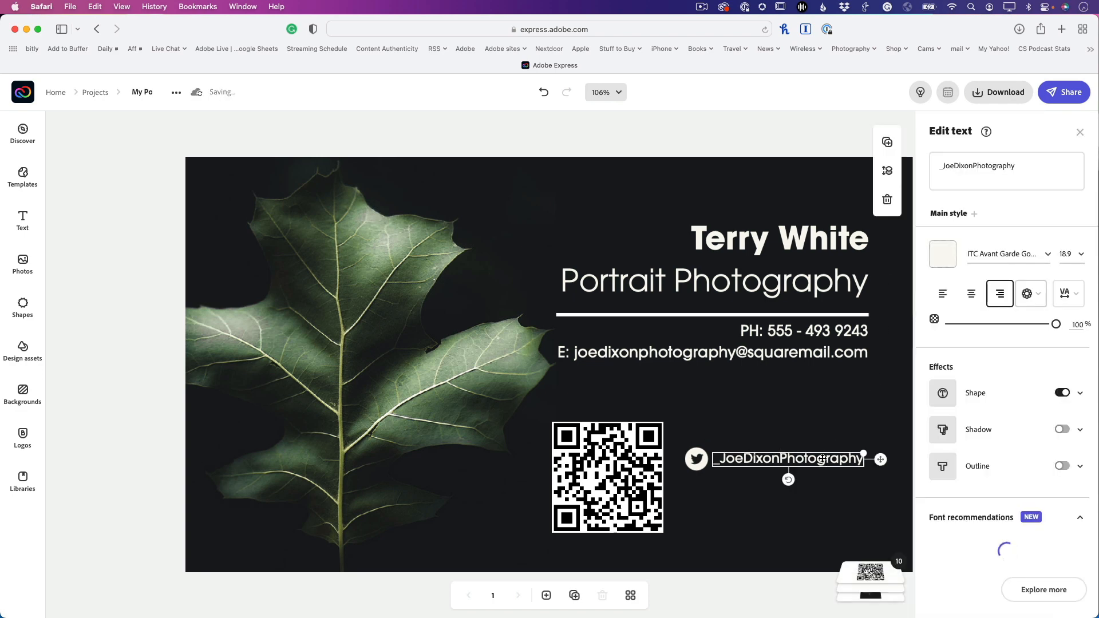
{"action": "left_click", "coordinate": [976, 166]}
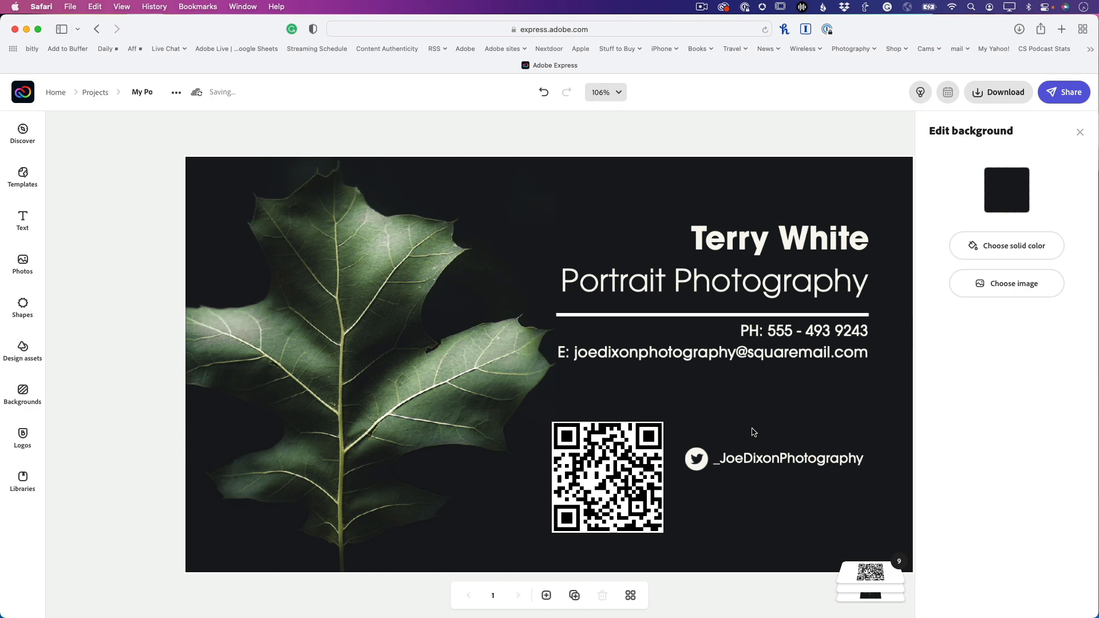
{"action": "left_click", "coordinate": [787, 458]}
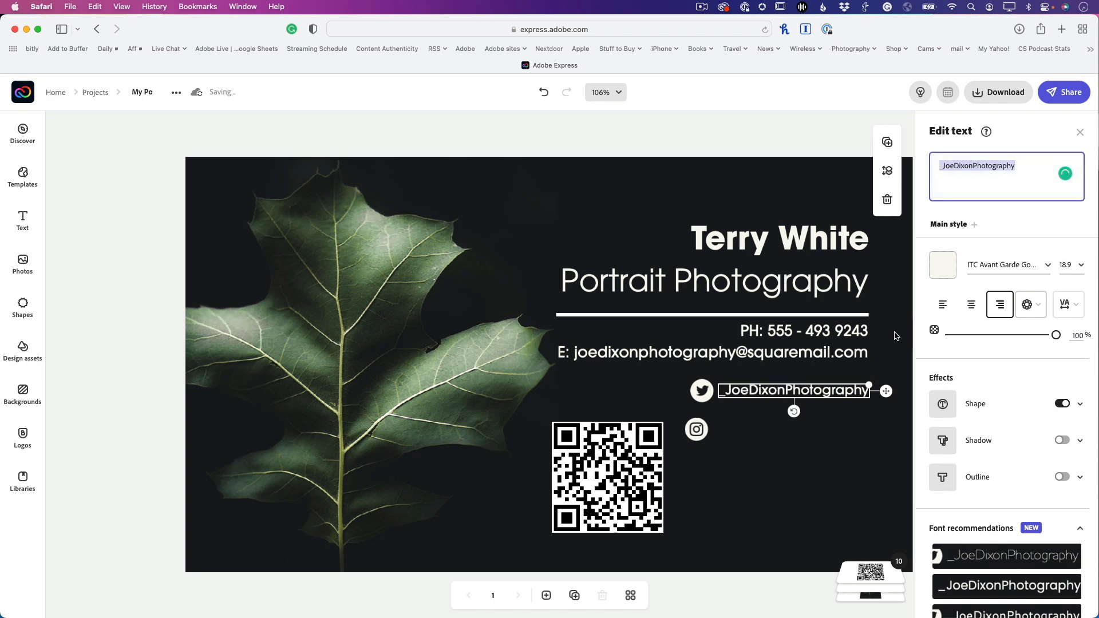
{"action": "type", "text": "@"}
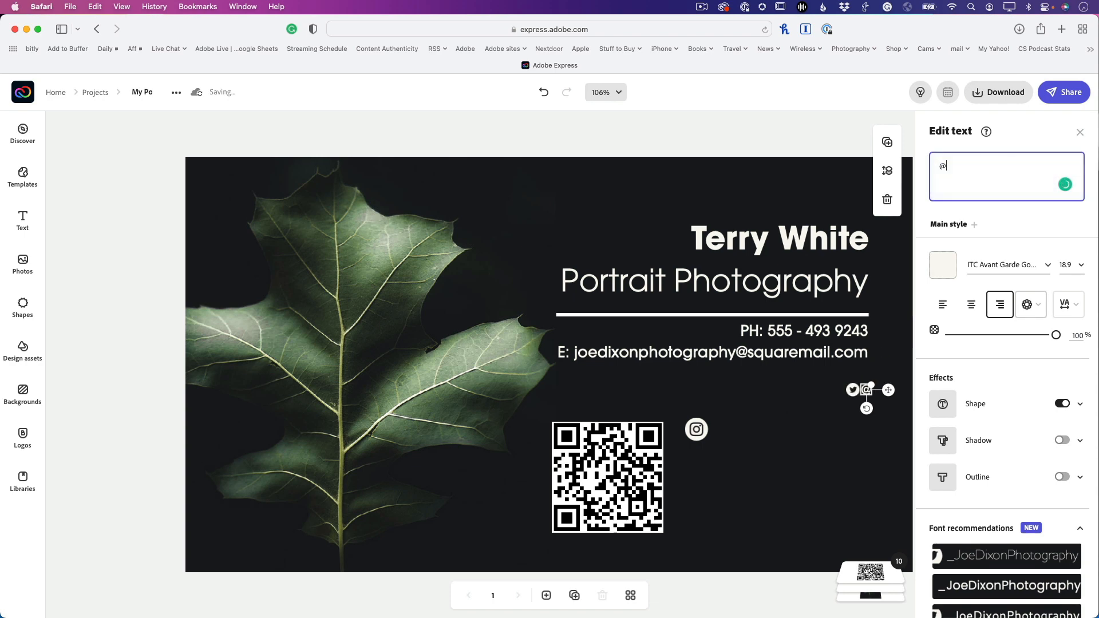
{"action": "type", "text": "terr"}
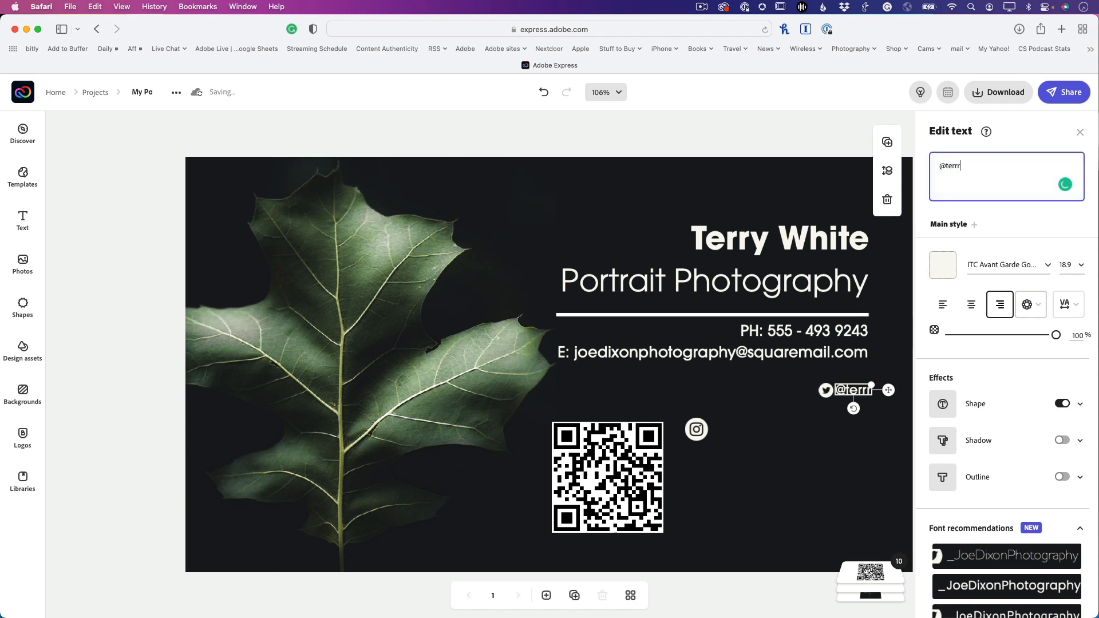
{"action": "type", "text": "yleewhite"}
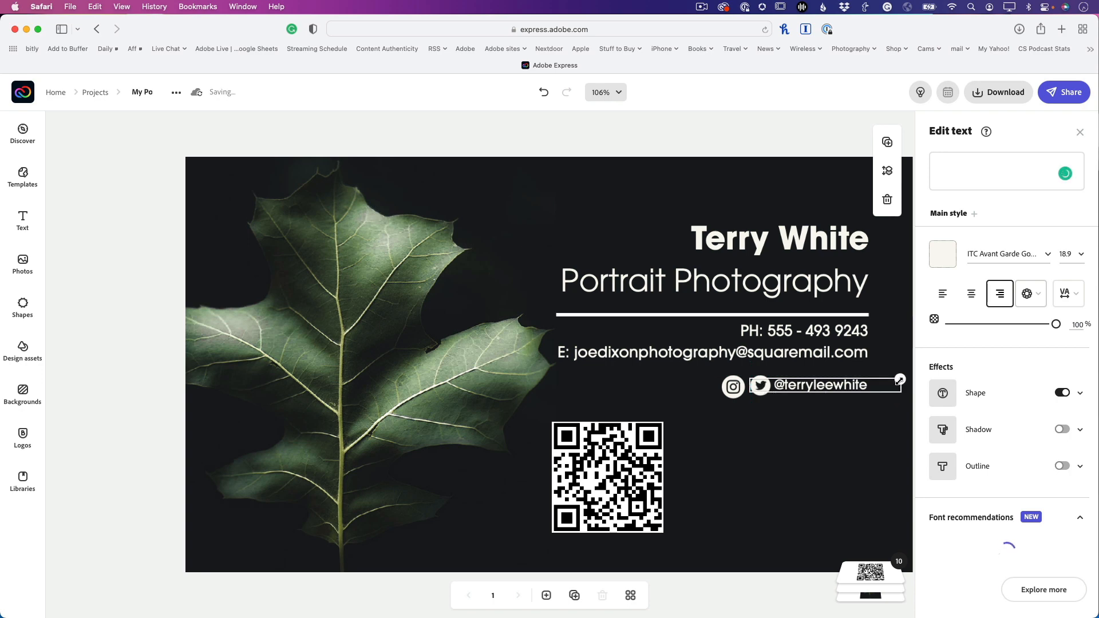
{"action": "left_click", "coordinate": [825, 385]}
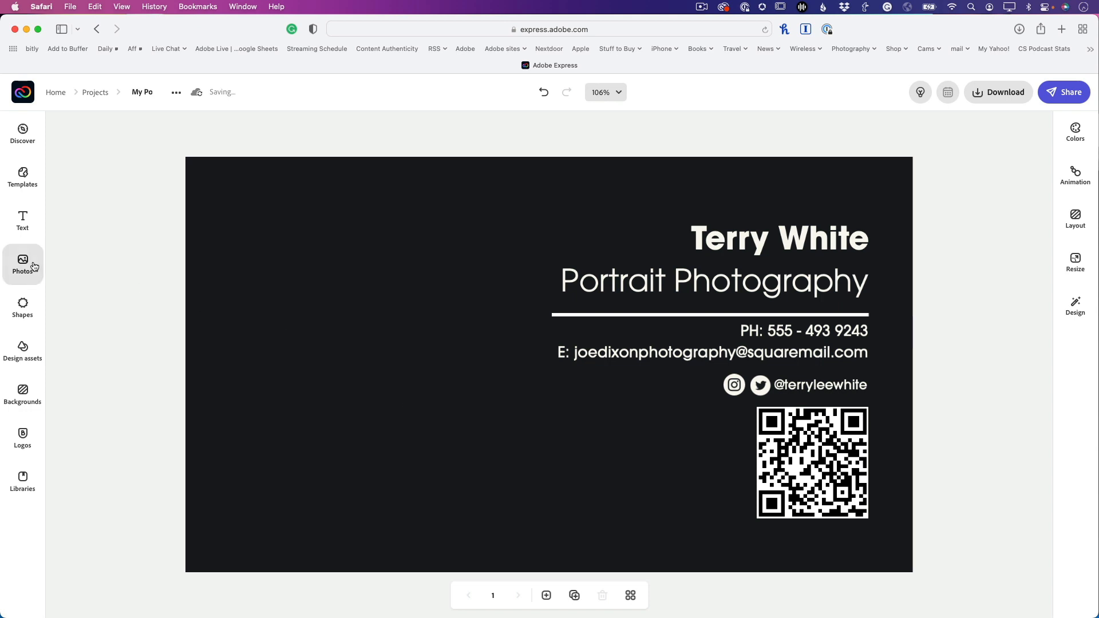
{"action": "mouse_move", "coordinate": [23, 265]}
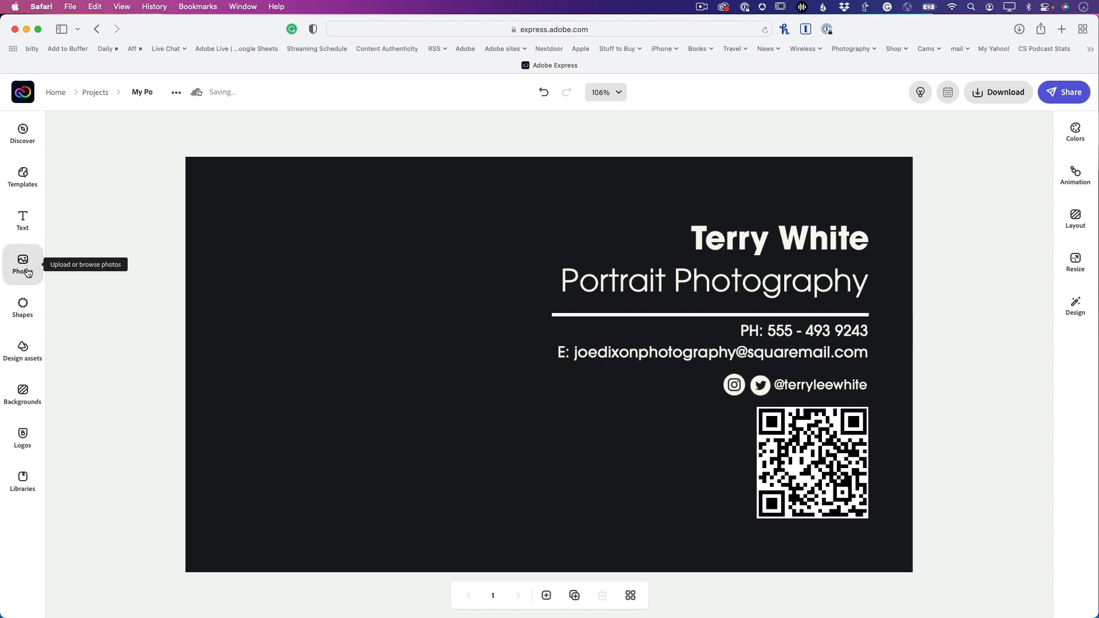
Step: Pick Lightroom as the photo source from the Photos panel's other-sources menu
{"action": "left_click", "coordinate": [23, 265]}
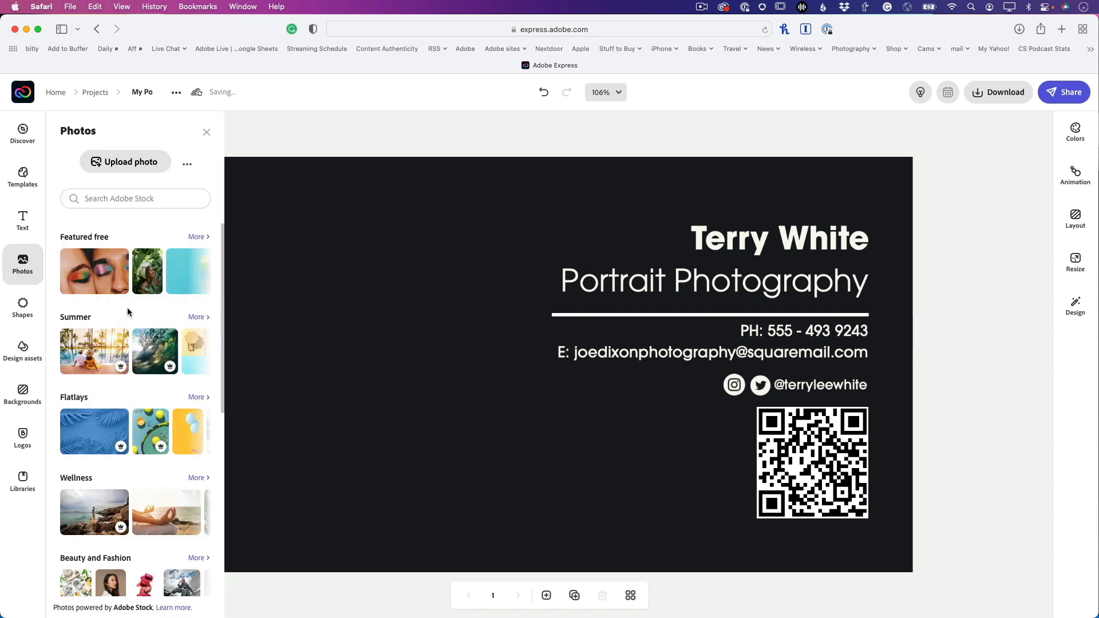
{"action": "mouse_move", "coordinate": [187, 165]}
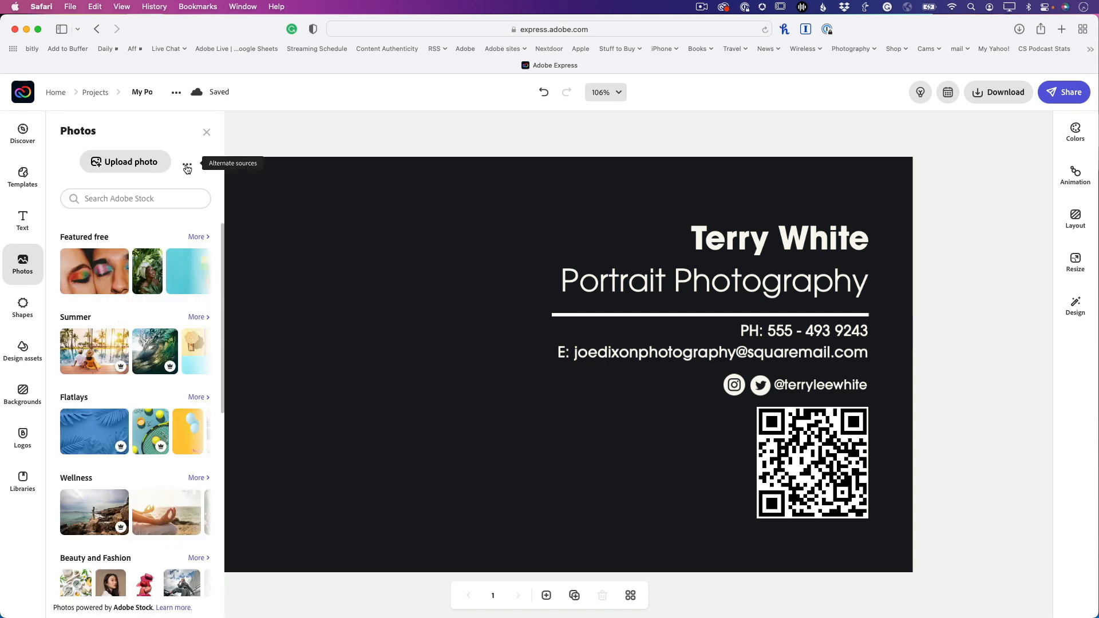
{"action": "left_click", "coordinate": [187, 164]}
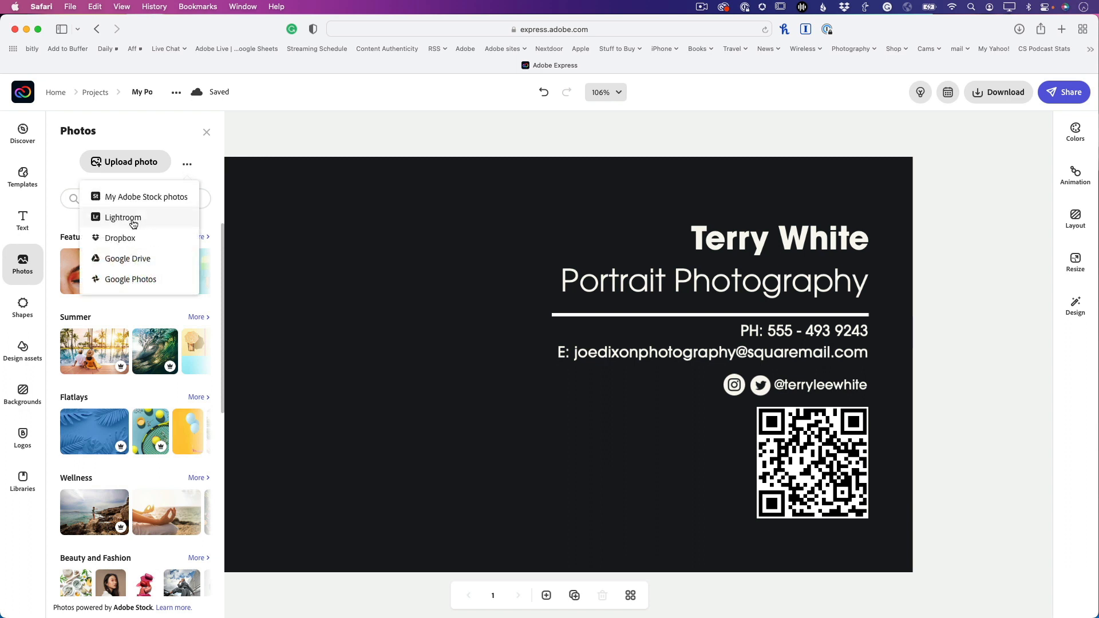
{"action": "left_click", "coordinate": [122, 218]}
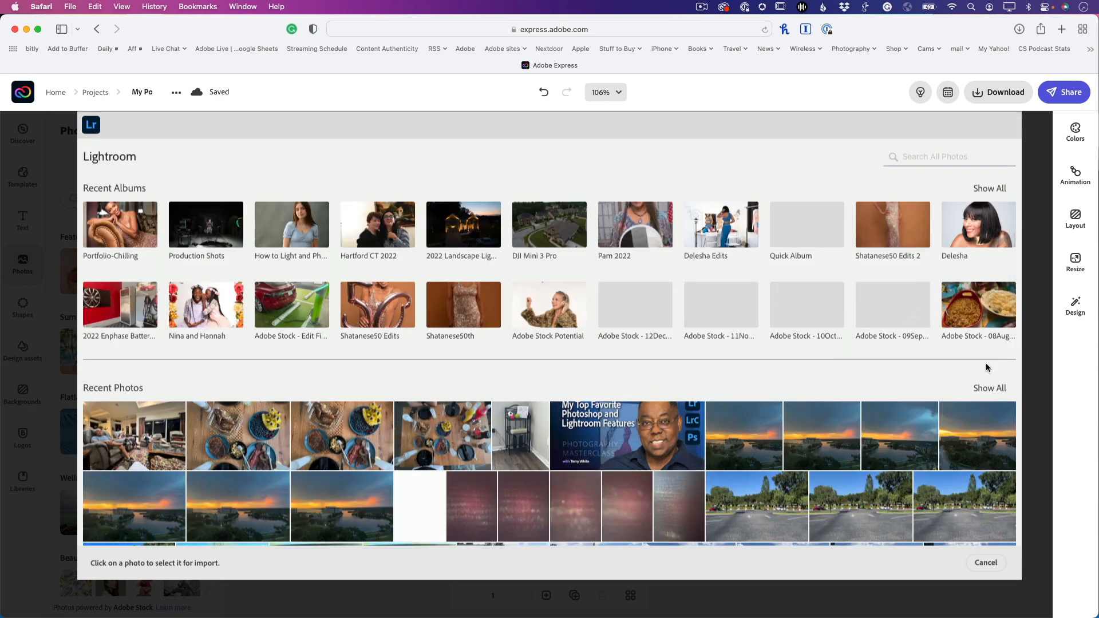
Step: Import the turquoise-background portrait from the Lightroom TWP > Portfolio-Portraits album onto the card
{"action": "left_click", "coordinate": [989, 188]}
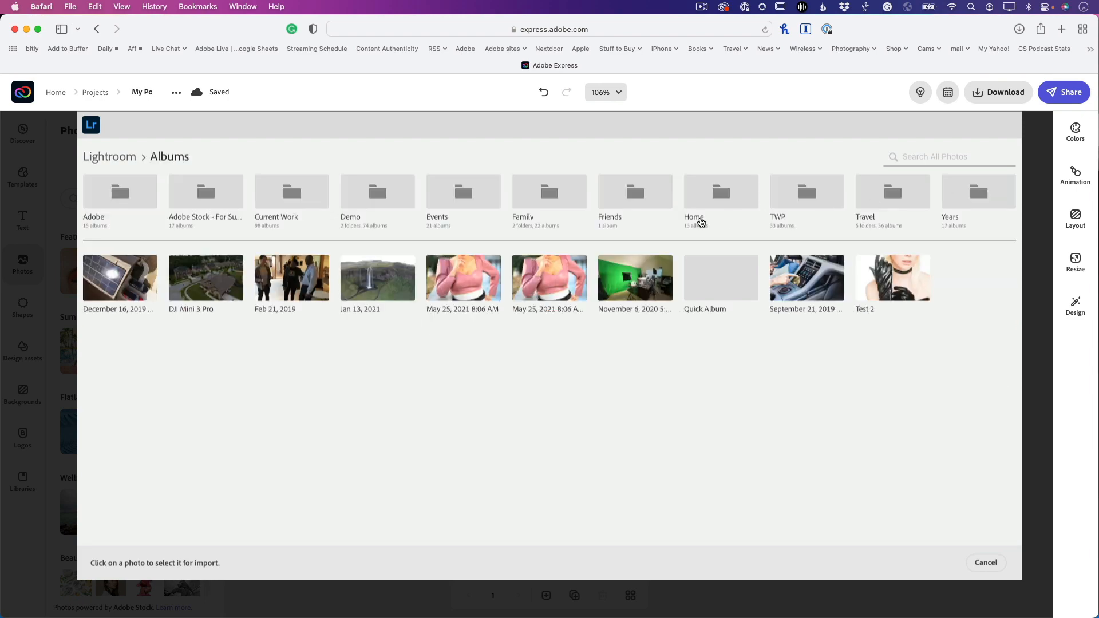
{"action": "mouse_move", "coordinate": [817, 227]}
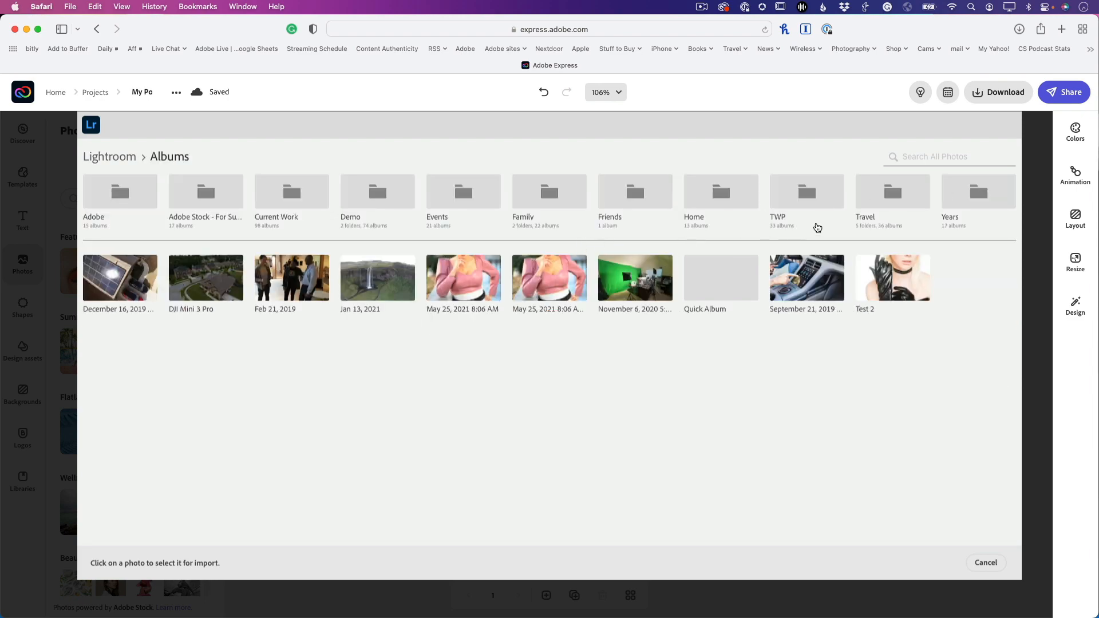
{"action": "left_click", "coordinate": [806, 191]}
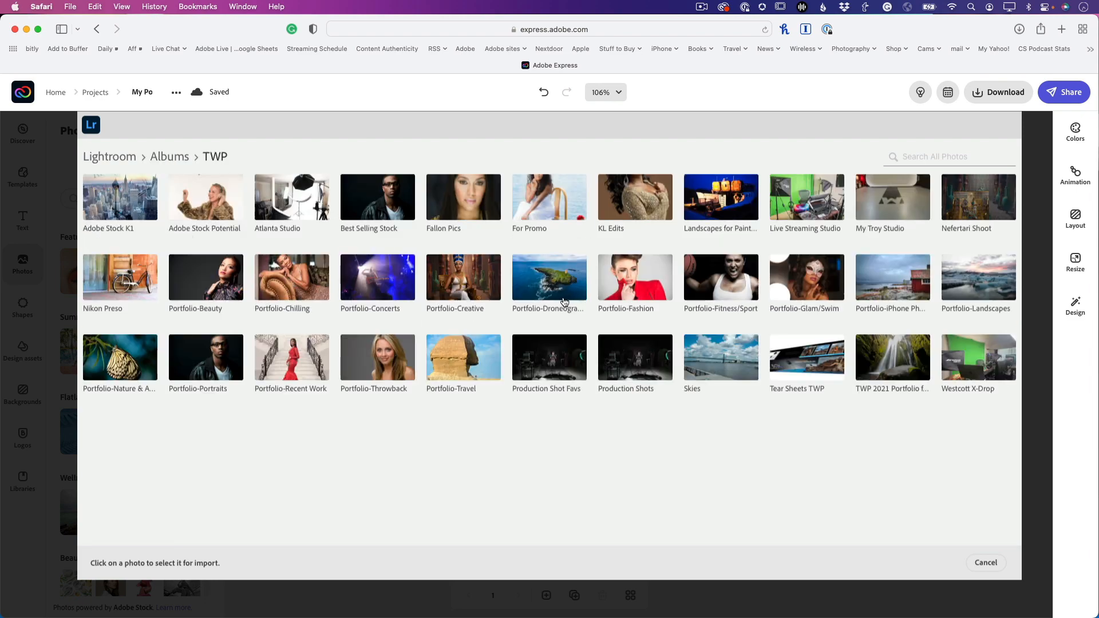
{"action": "mouse_move", "coordinate": [214, 368]}
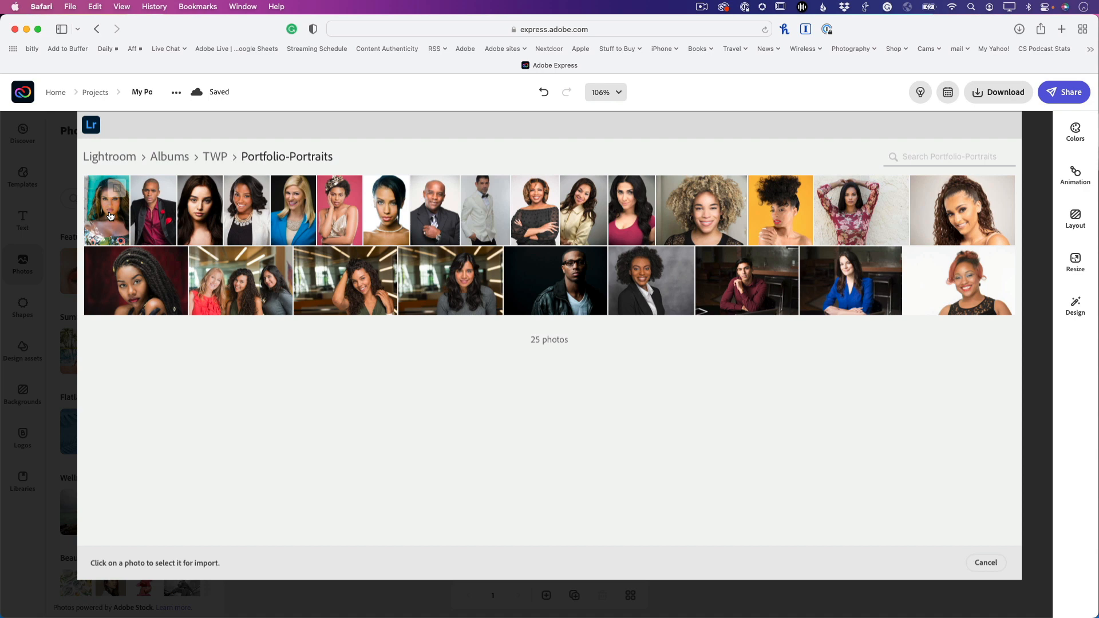
{"action": "left_click", "coordinate": [107, 210]}
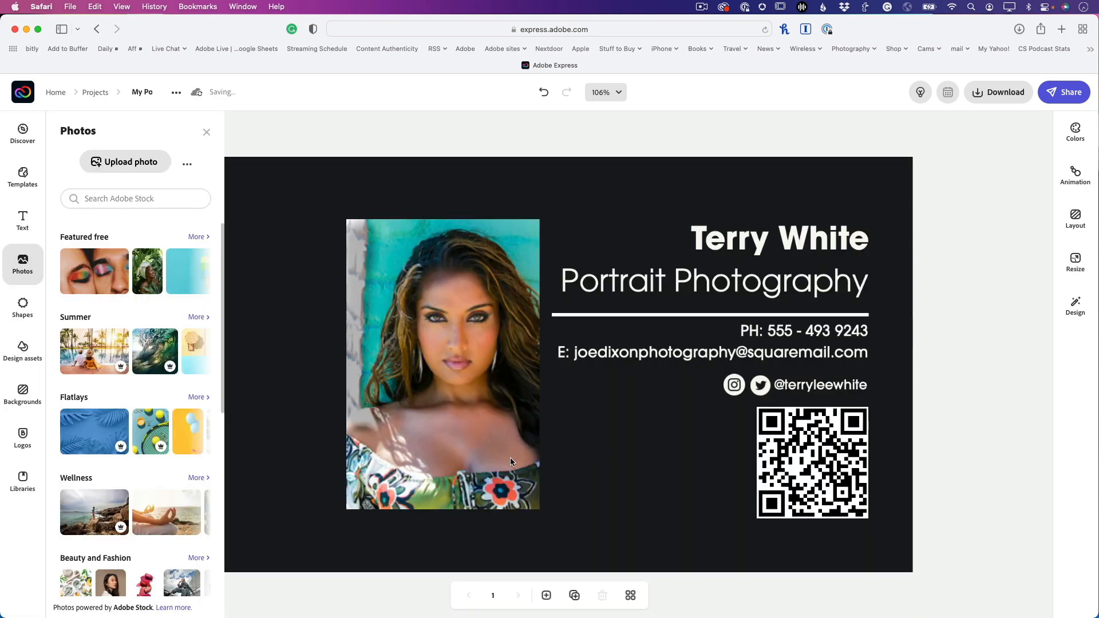
Step: Select the placed portrait and close the Photos library panel
{"action": "left_click", "coordinate": [442, 364]}
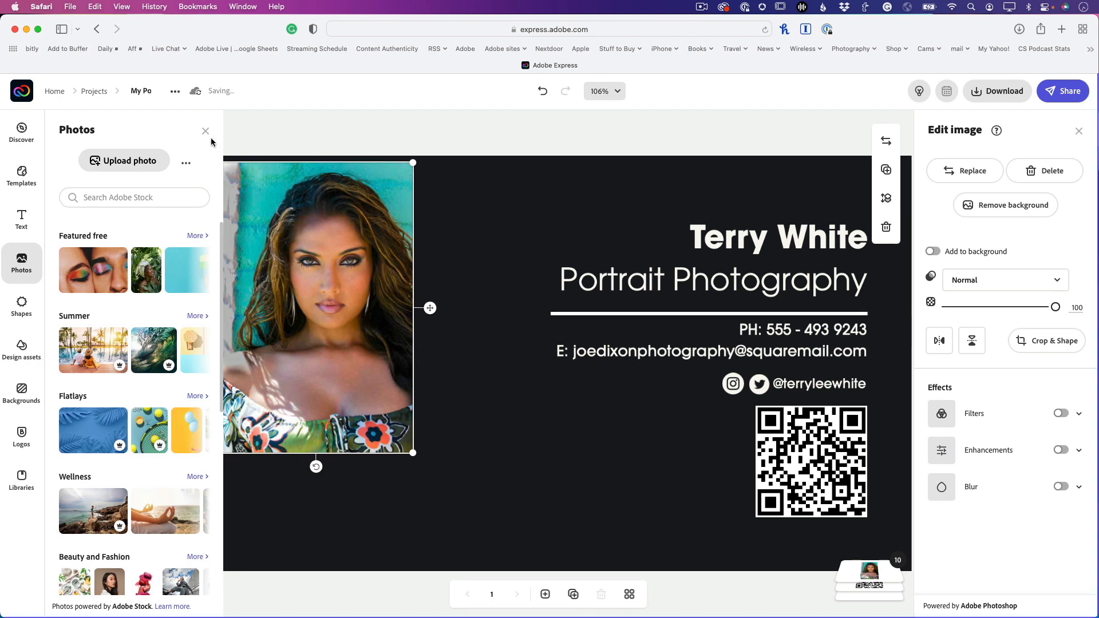
{"action": "left_click", "coordinate": [206, 131]}
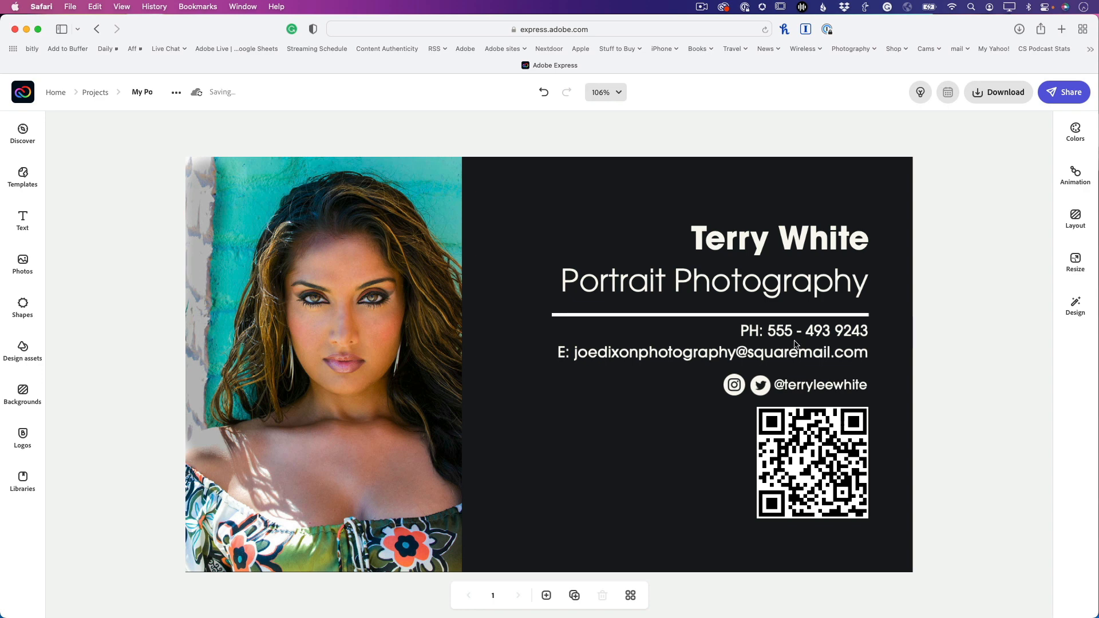
{"action": "mouse_move", "coordinate": [941, 395]}
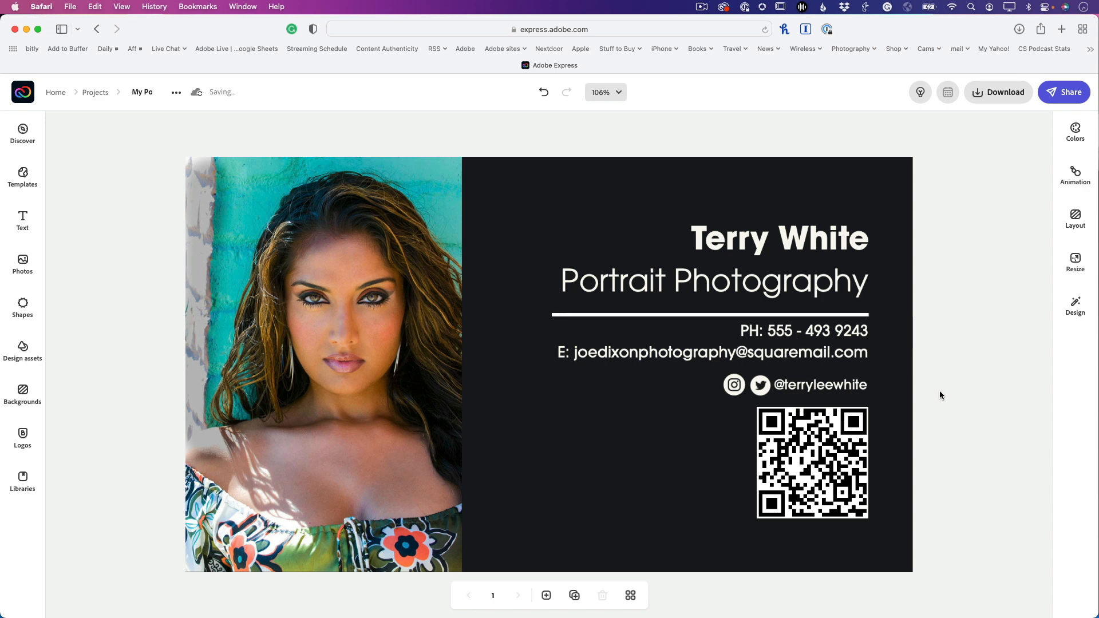
{"action": "mouse_move", "coordinate": [1011, 143]}
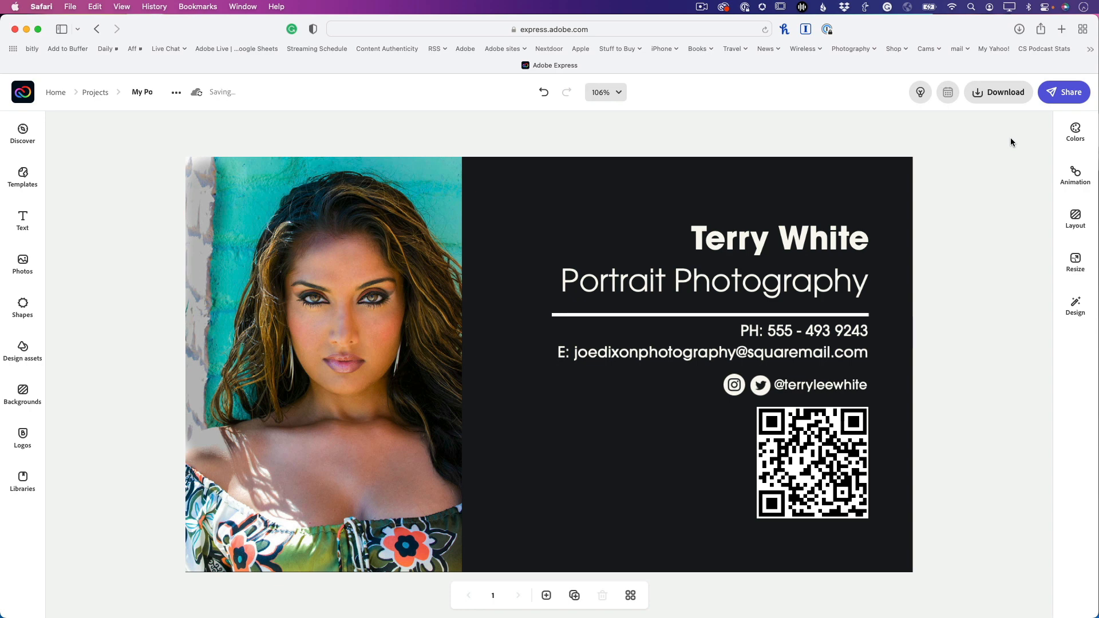
Step: Show the Download options for the business card with PNG as file type
{"action": "left_click", "coordinate": [998, 92]}
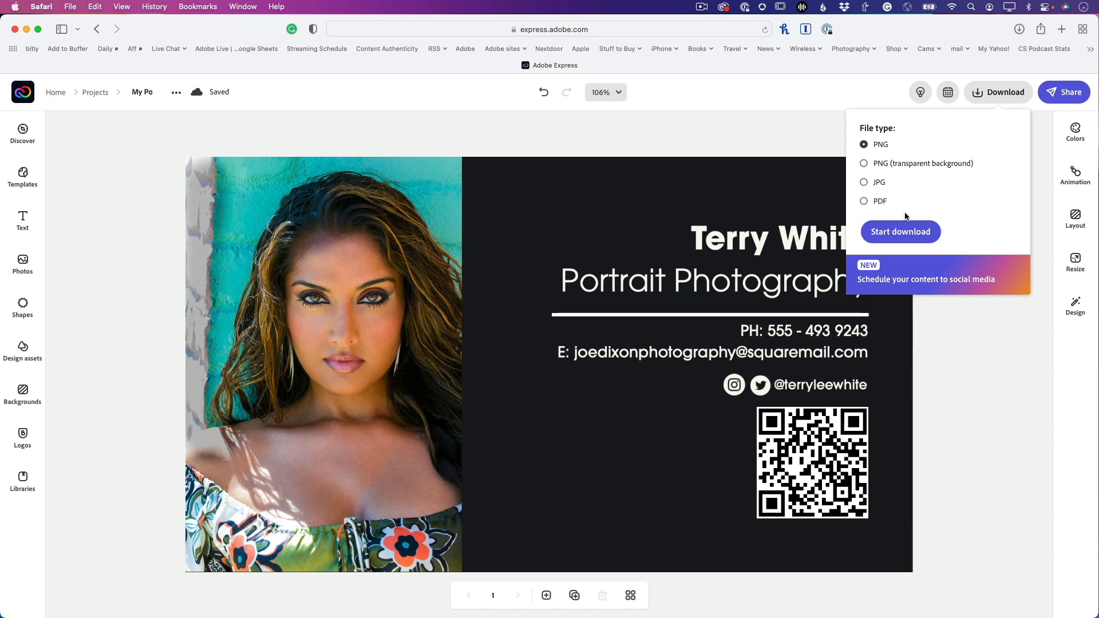
{"action": "mouse_move", "coordinate": [903, 217]}
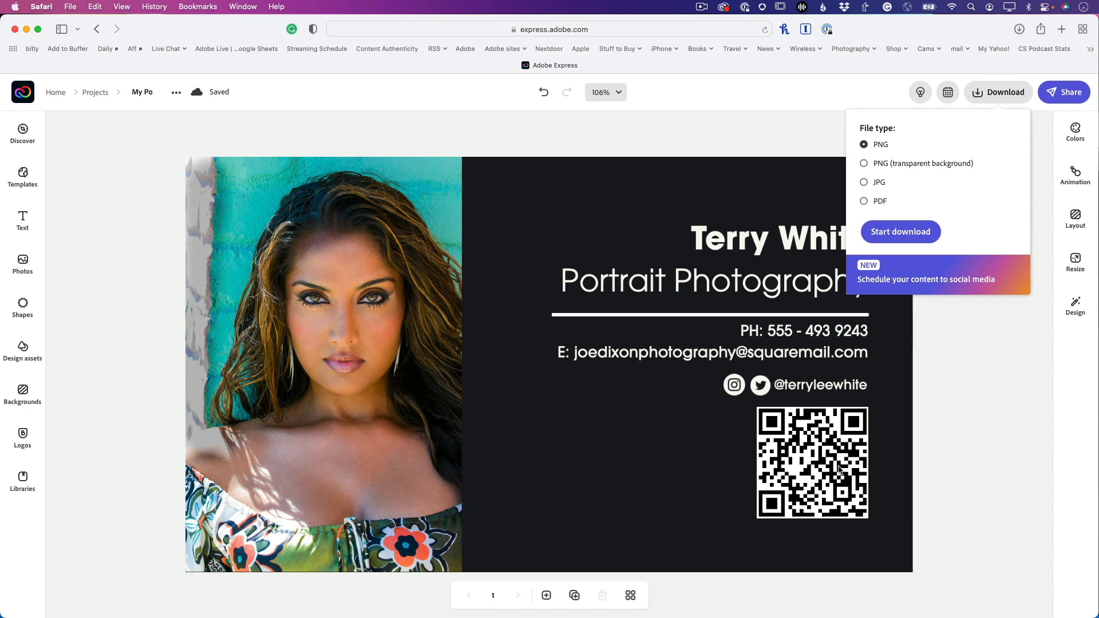
{"action": "mouse_move", "coordinate": [836, 469]}
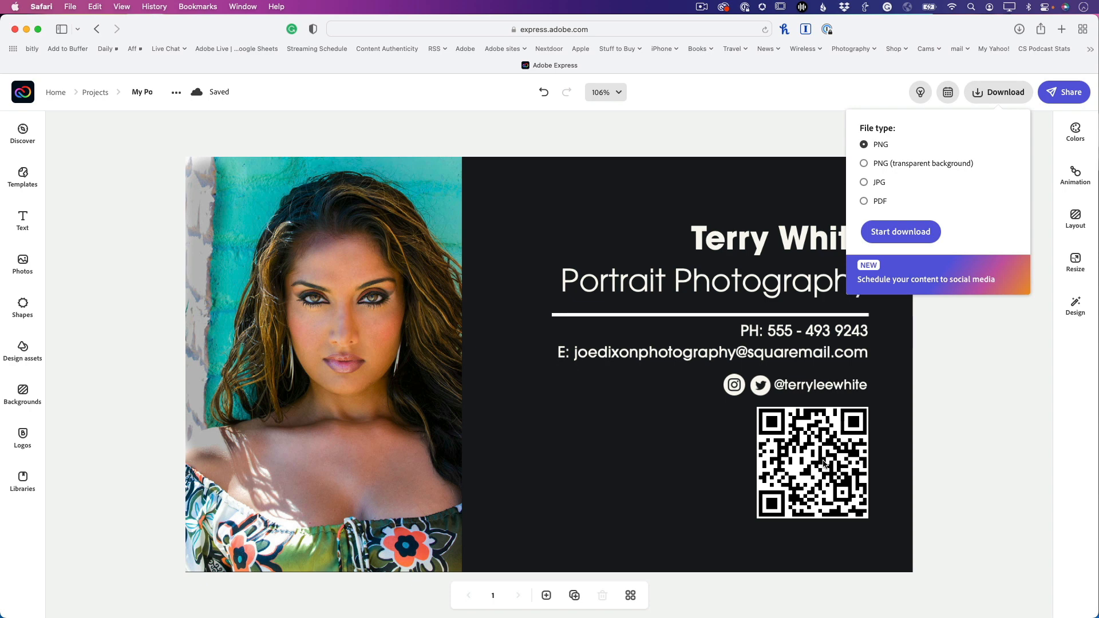
{"action": "mouse_move", "coordinate": [821, 460]}
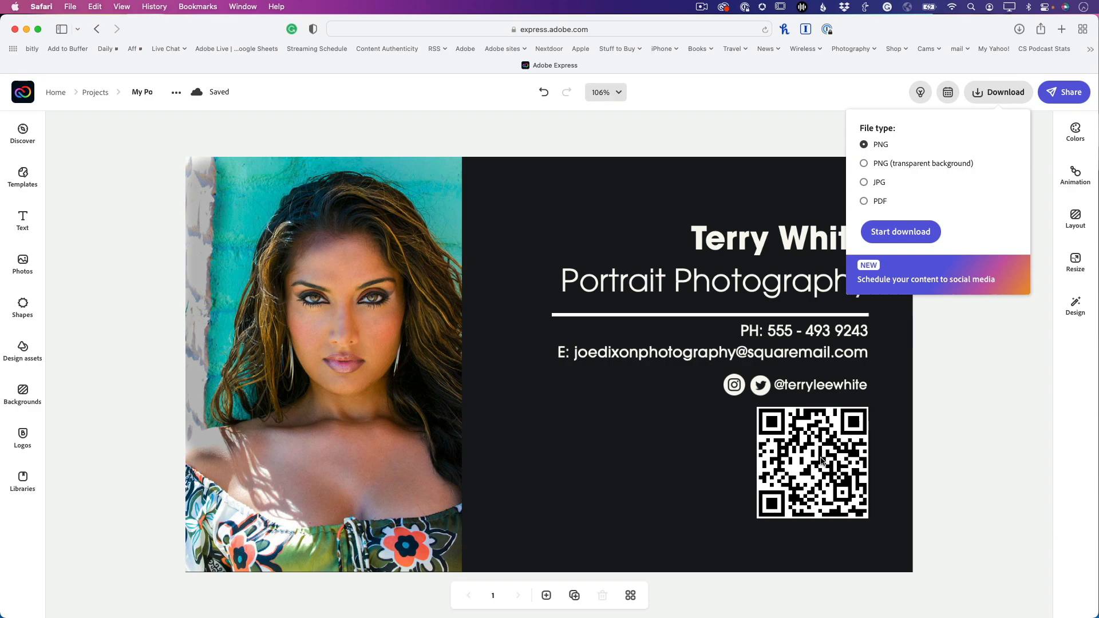